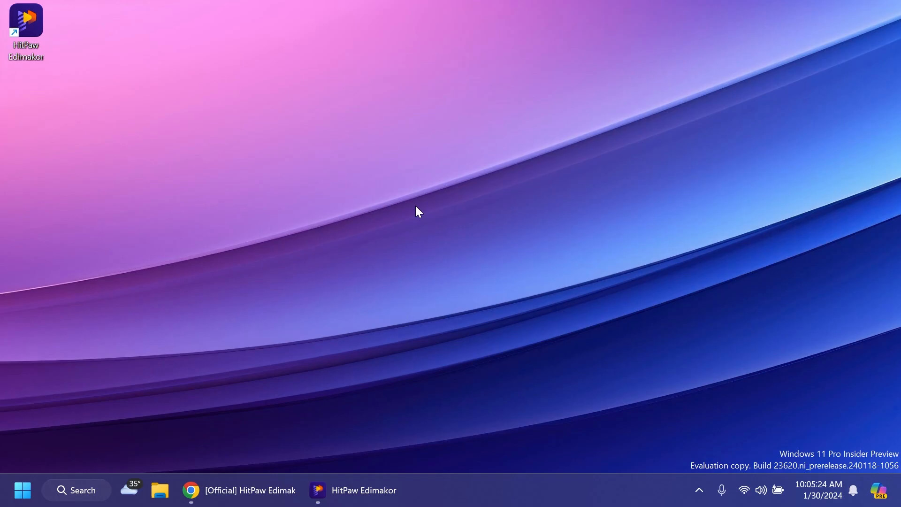
mouse_move(360, 207)
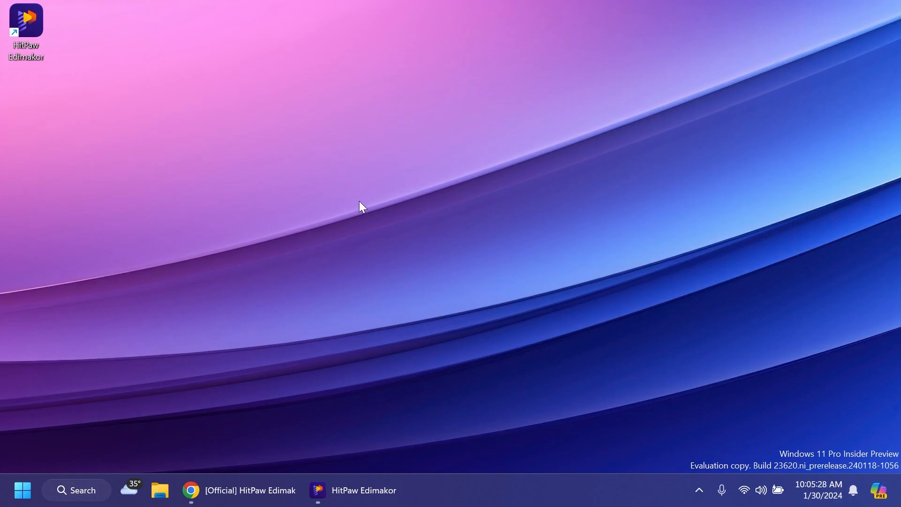
Bring the Chrome window with the HitPaw Edimakor product page to the front
click(191, 490)
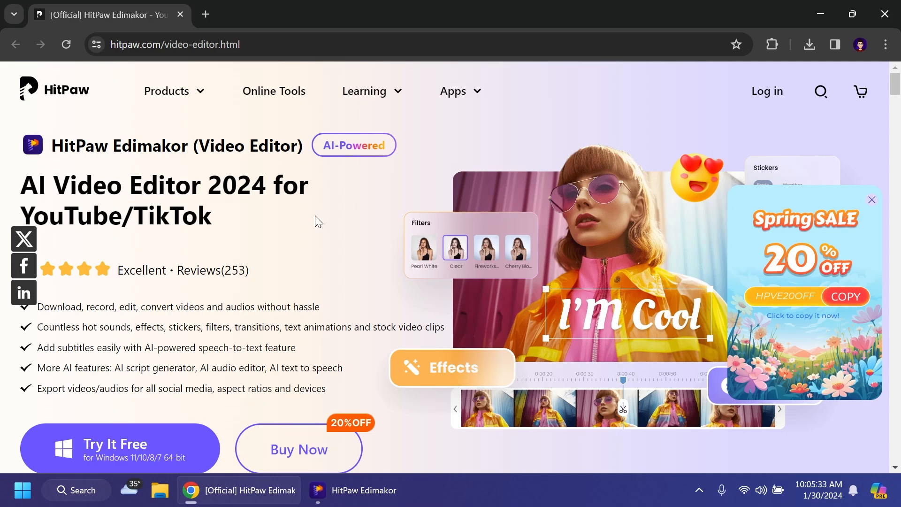
mouse_move(232, 363)
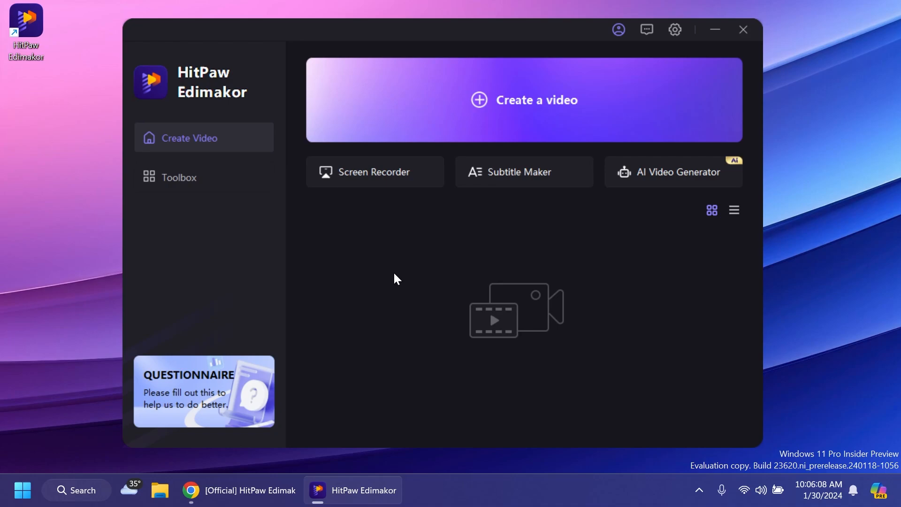
mouse_move(191, 165)
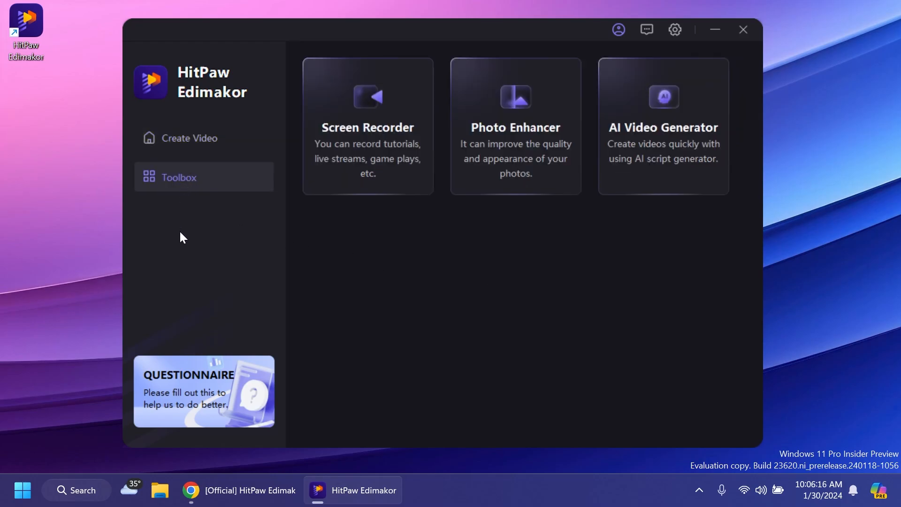
mouse_move(383, 233)
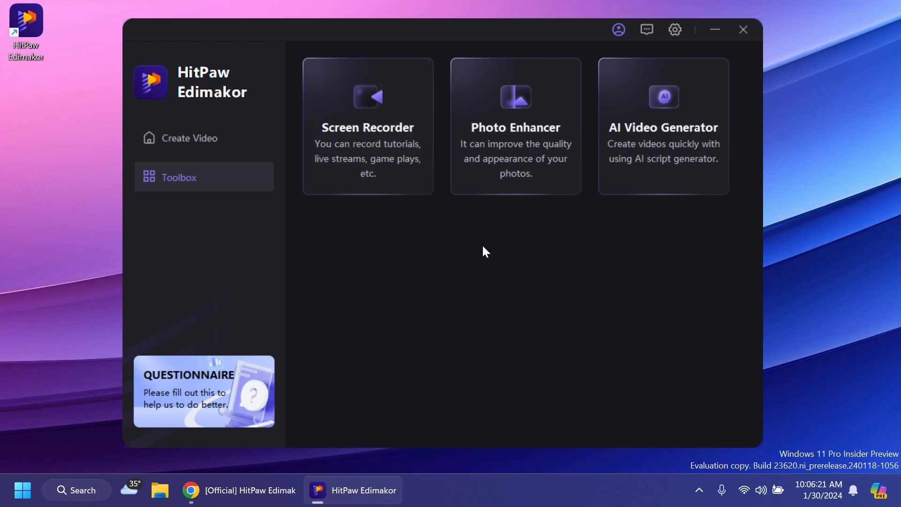
mouse_move(609, 264)
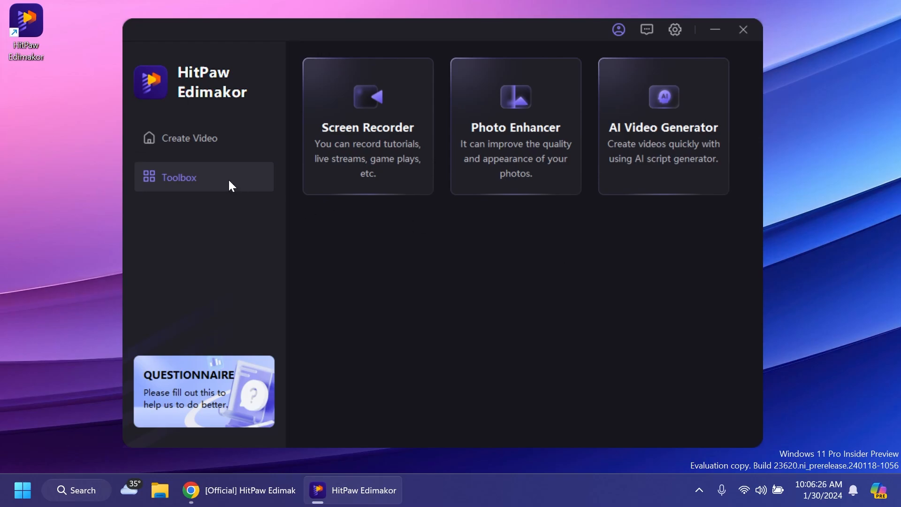
click(189, 138)
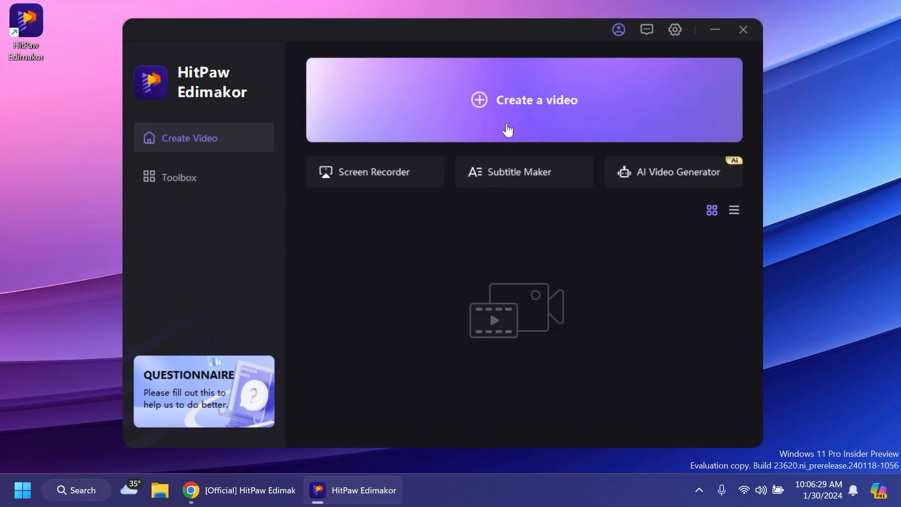
Create a new empty video project, 2024-01-30_01 at 30 FPS
click(524, 99)
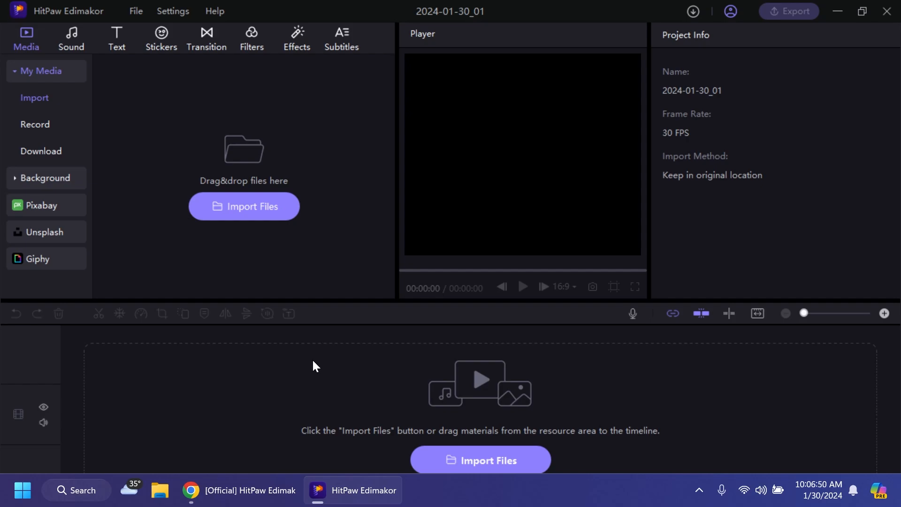
mouse_move(491, 152)
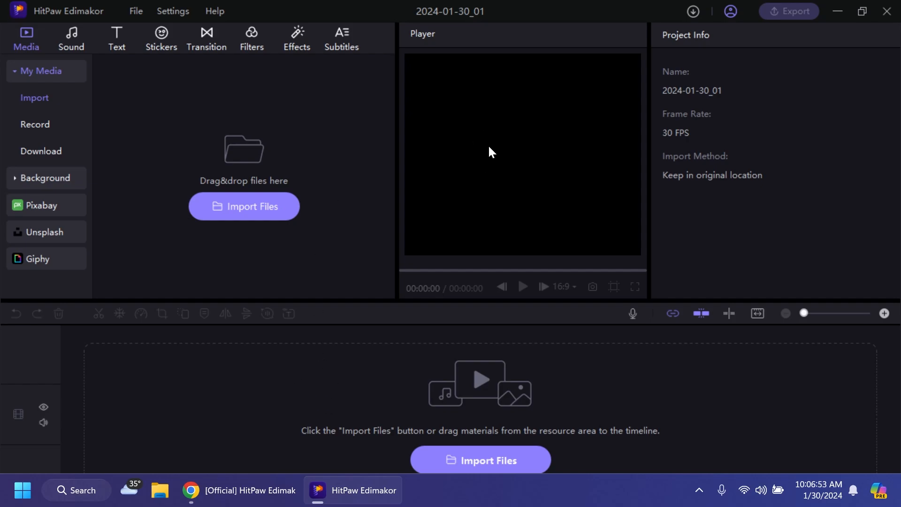
mouse_move(800, 112)
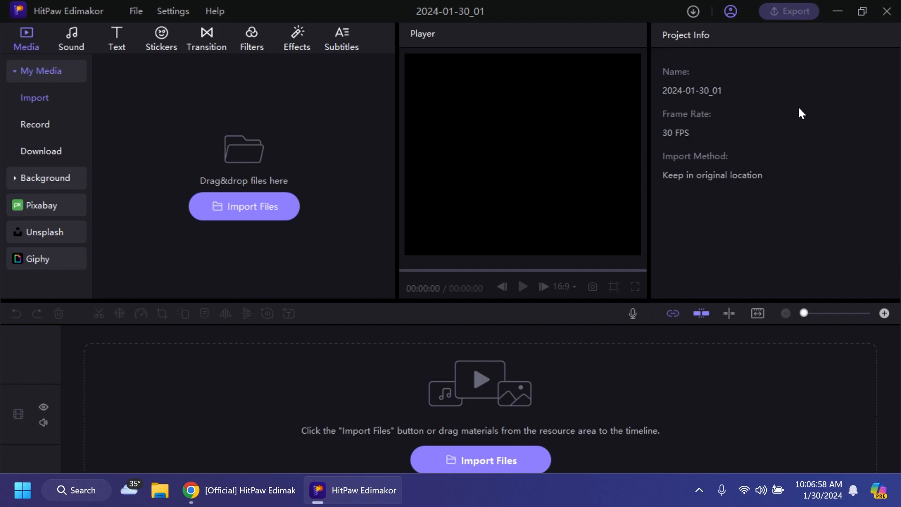
mouse_move(178, 159)
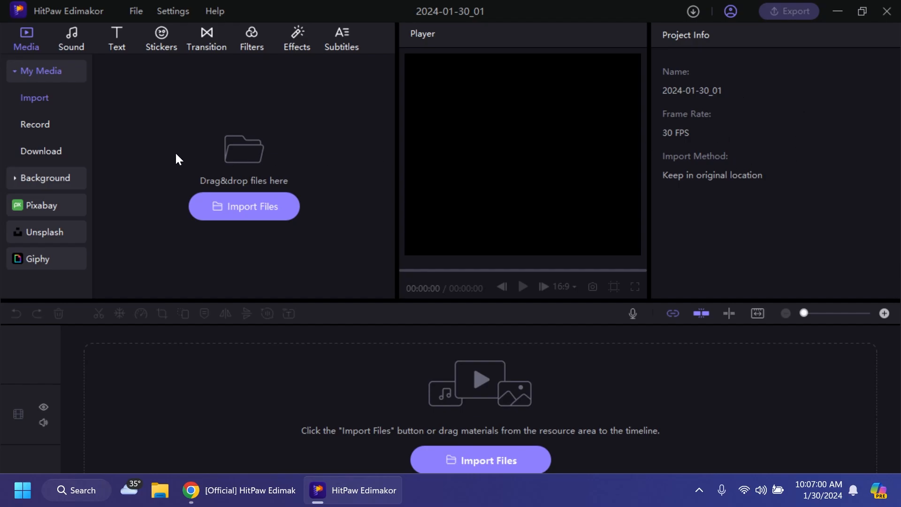
mouse_move(255, 259)
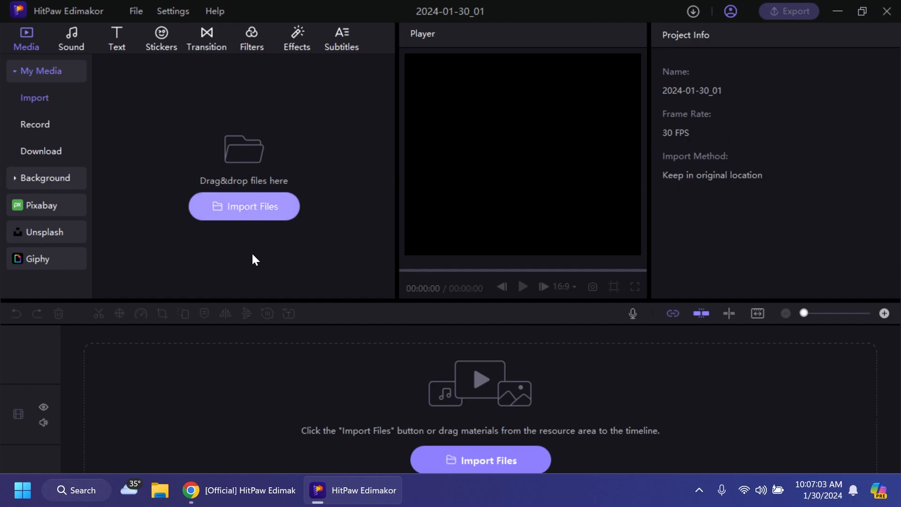
click(243, 207)
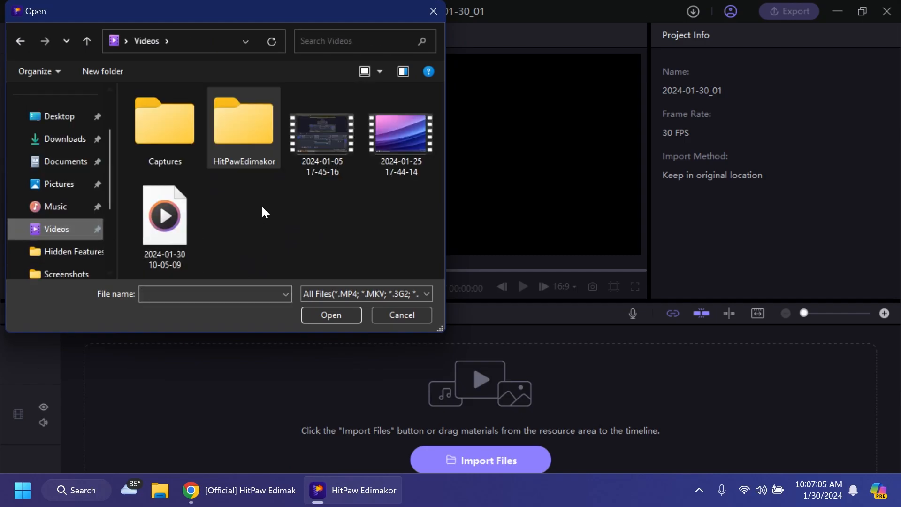
click(331, 315)
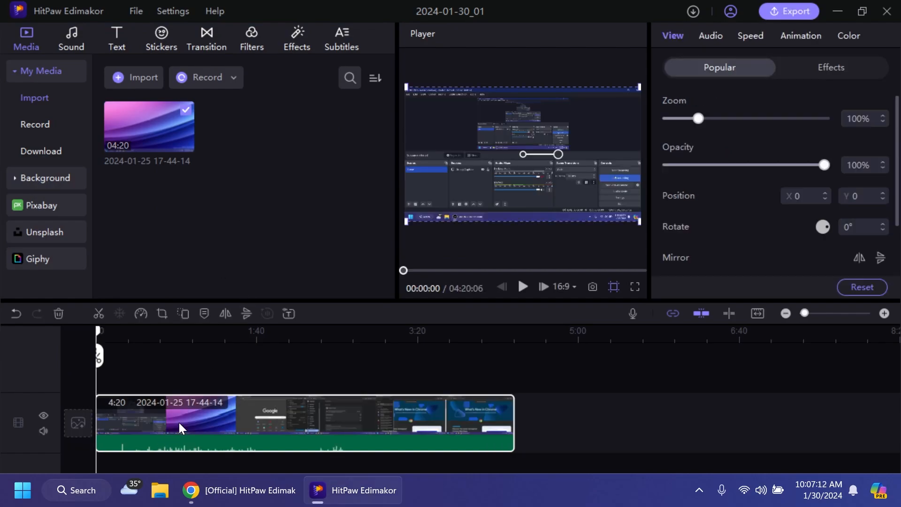
mouse_move(149, 427)
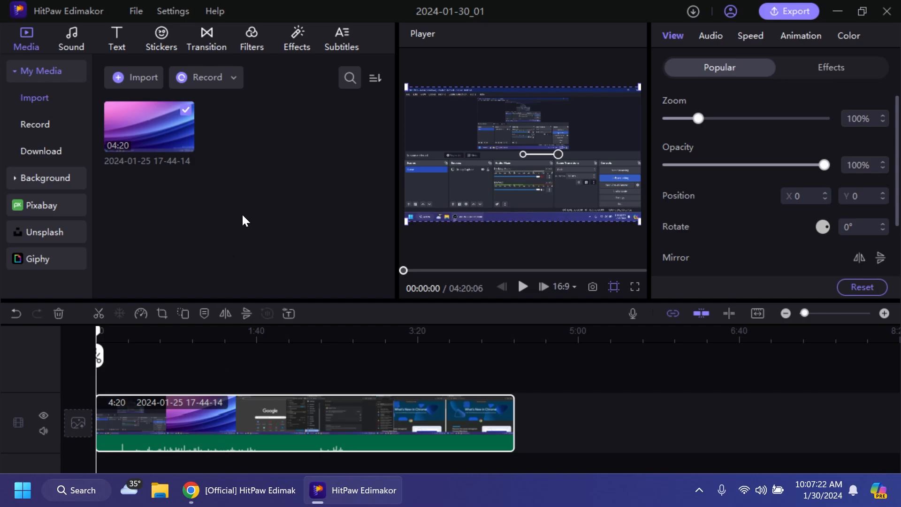
mouse_move(247, 162)
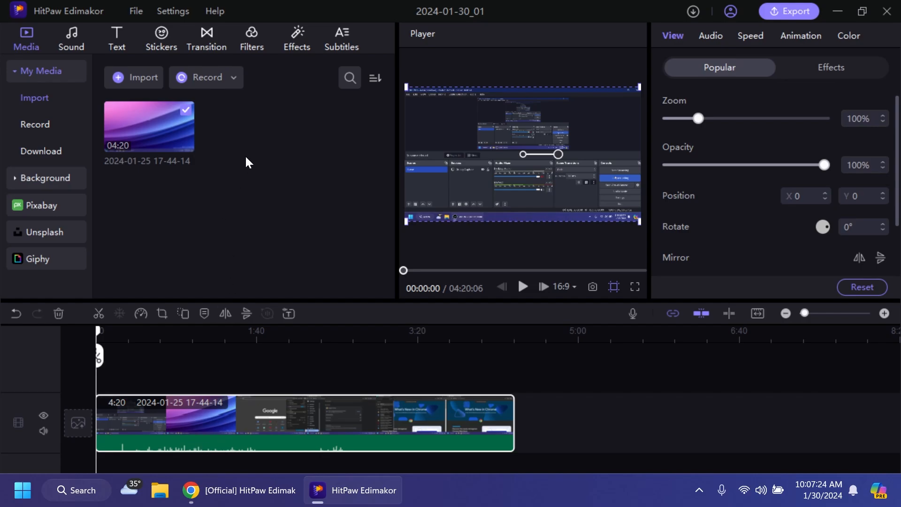
mouse_move(35, 128)
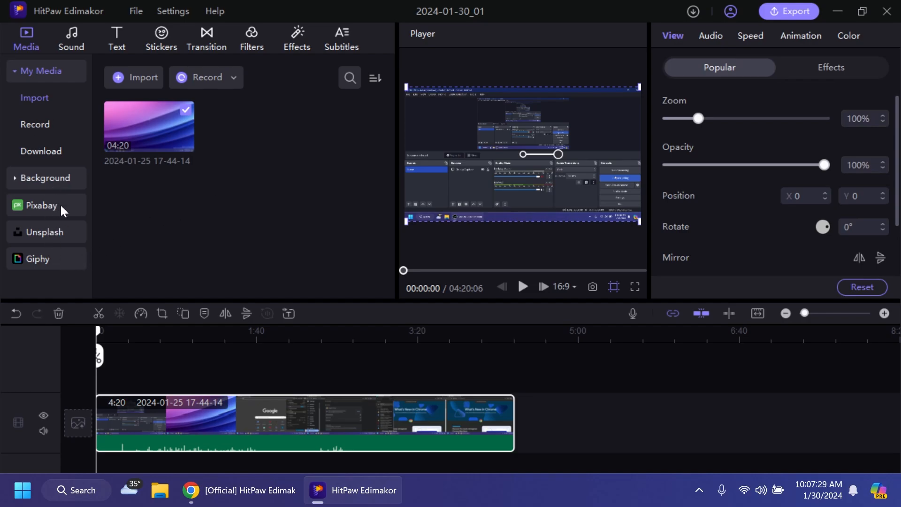
mouse_move(62, 229)
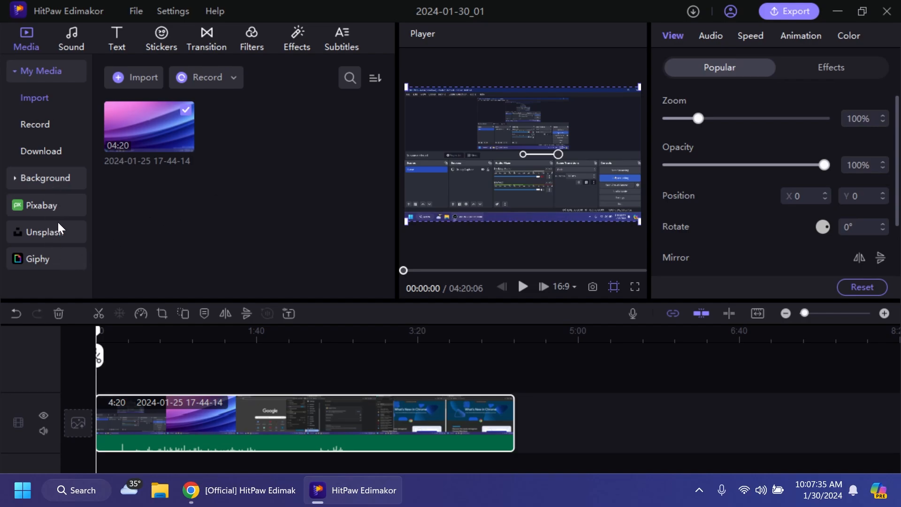
click(234, 77)
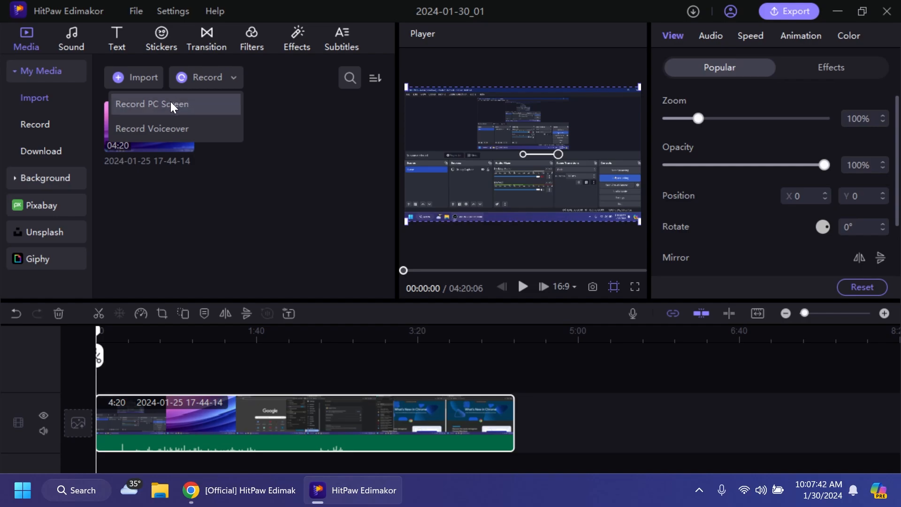
mouse_move(174, 146)
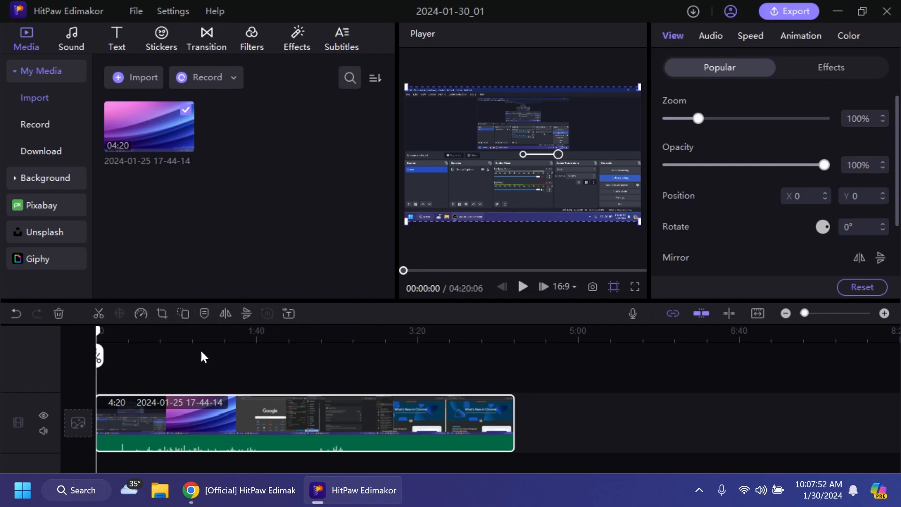
mouse_move(140, 313)
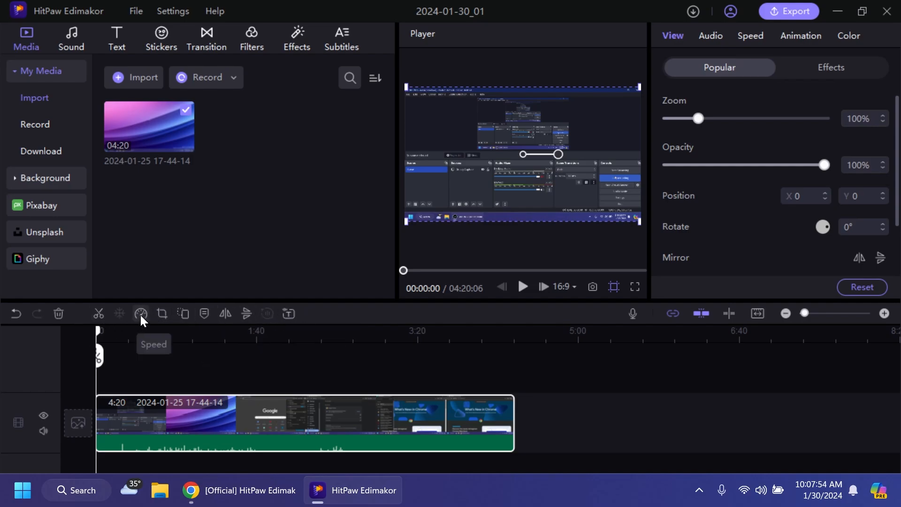
mouse_move(259, 315)
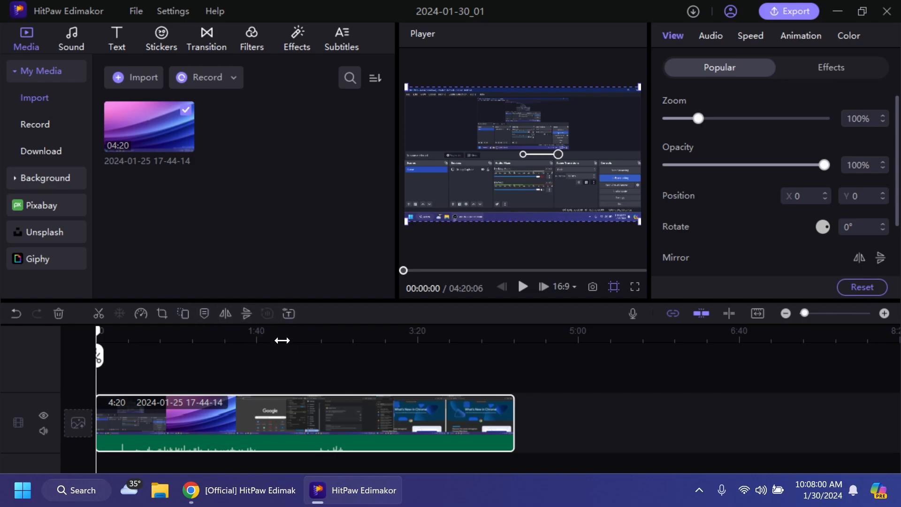
mouse_move(245, 412)
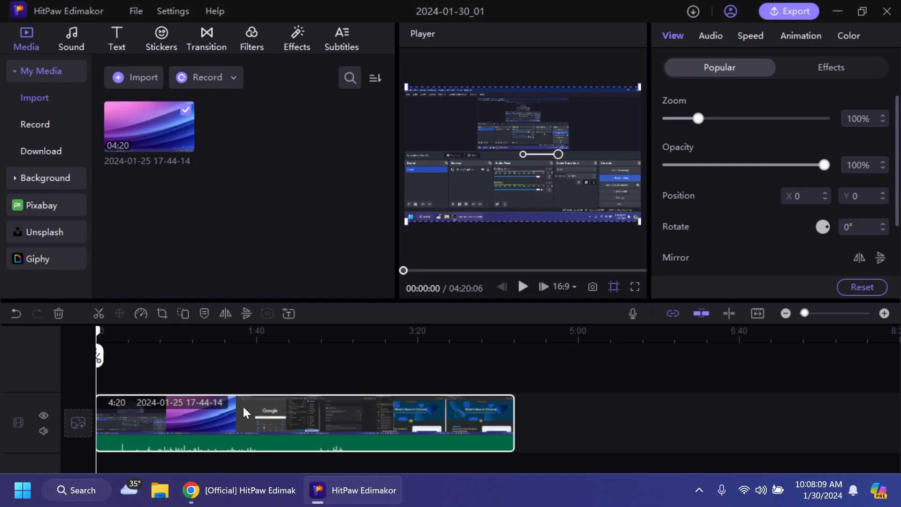
mouse_move(353, 417)
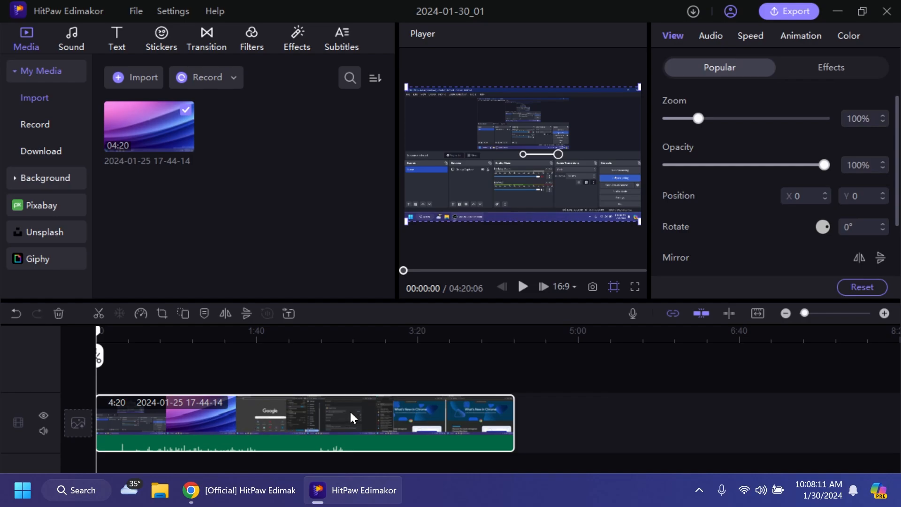
mouse_move(724, 234)
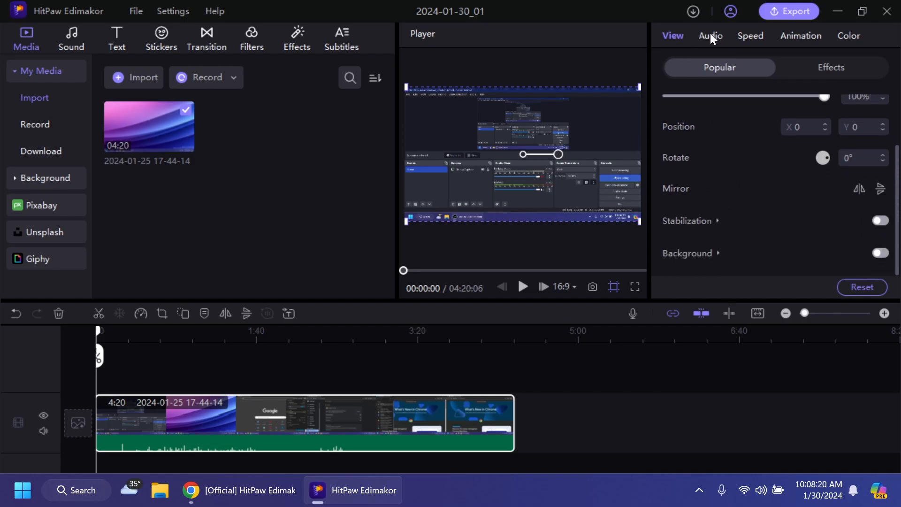
click(849, 36)
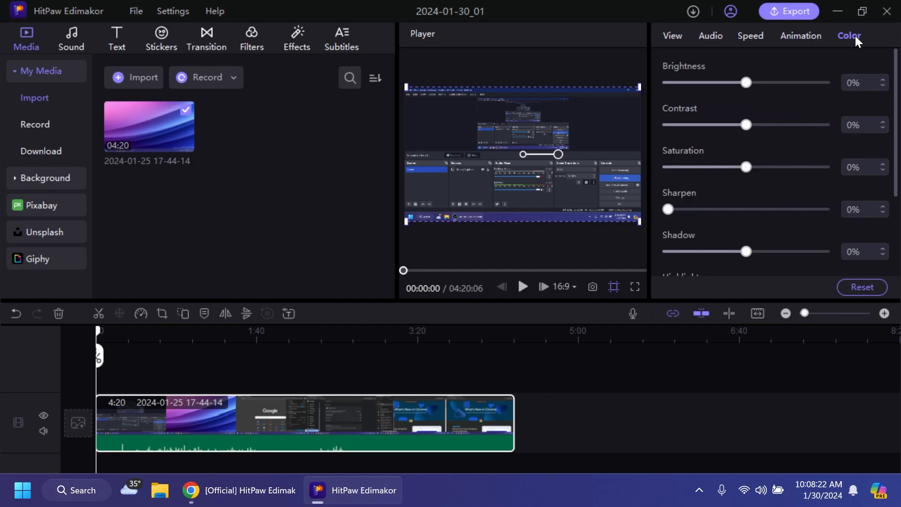
click(671, 36)
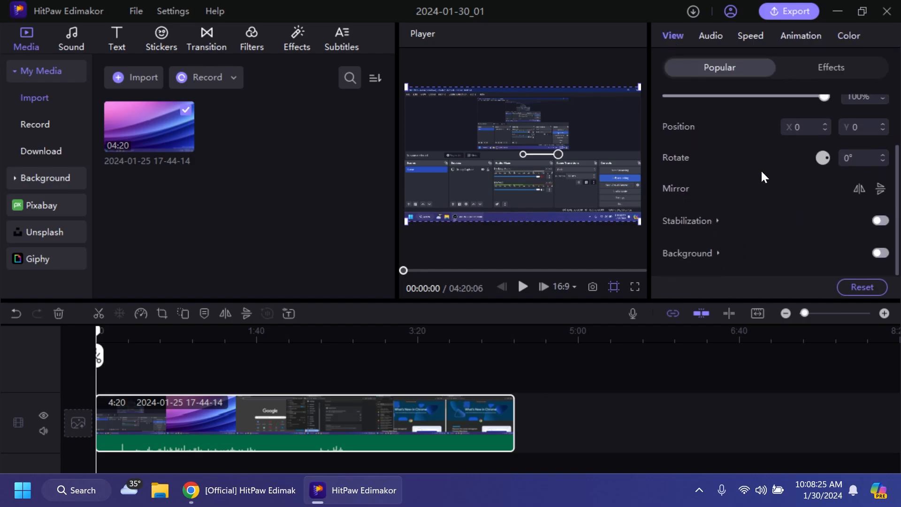
mouse_move(176, 387)
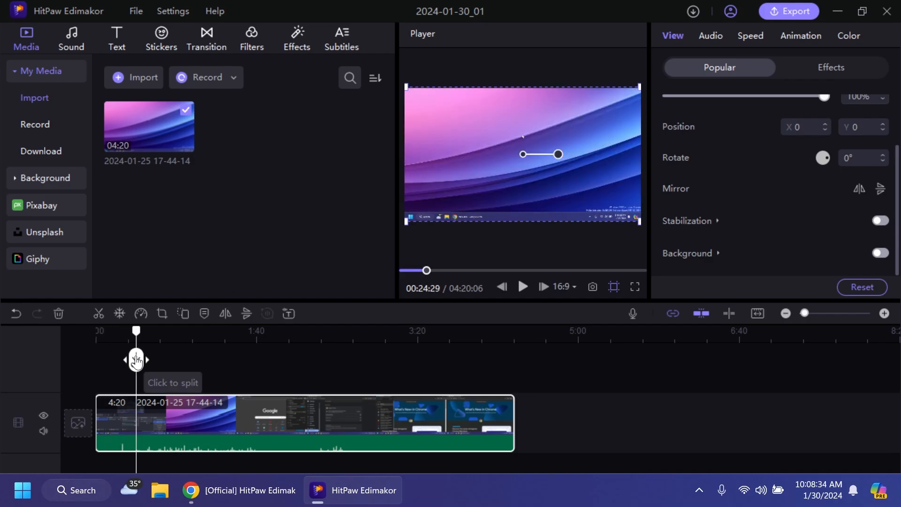
Split the timeline clip with the scissors tool into two roughly 1:10 pieces
click(136, 361)
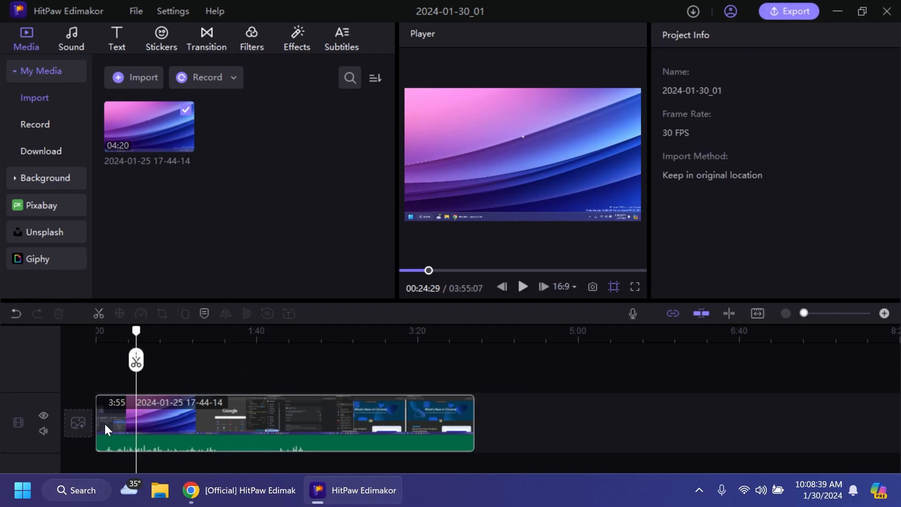
mouse_move(197, 429)
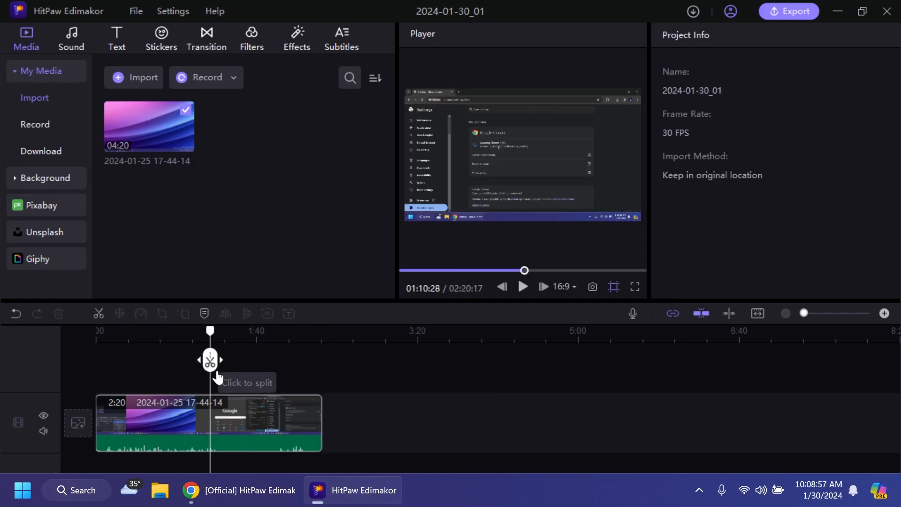
click(209, 360)
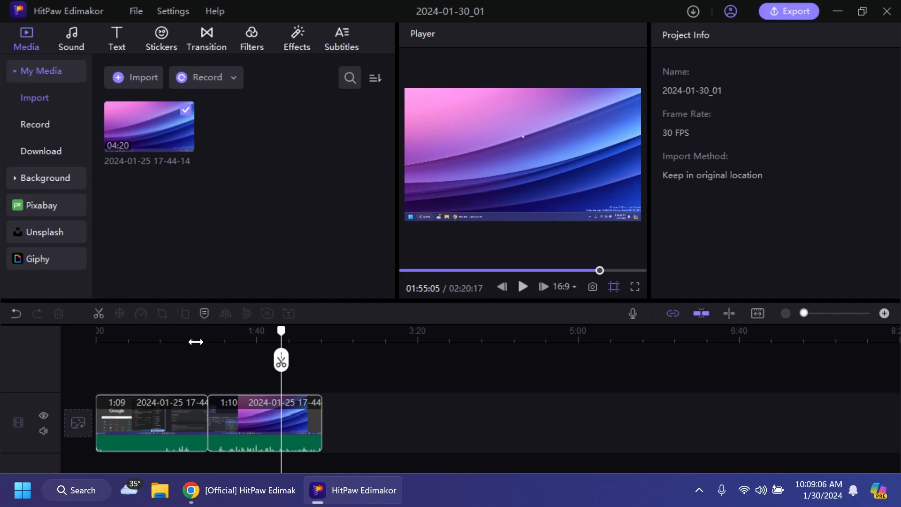
Browse the Sound library, then go to its Extract audio page
click(71, 39)
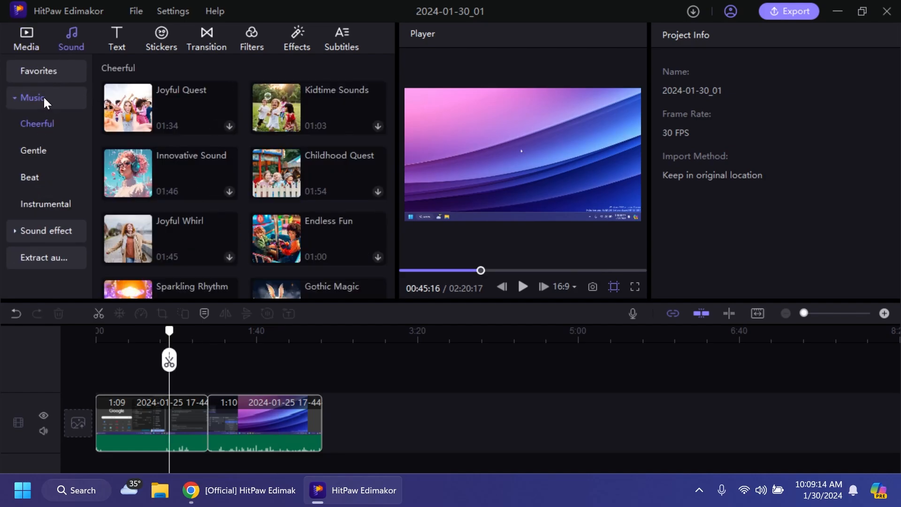
mouse_move(39, 150)
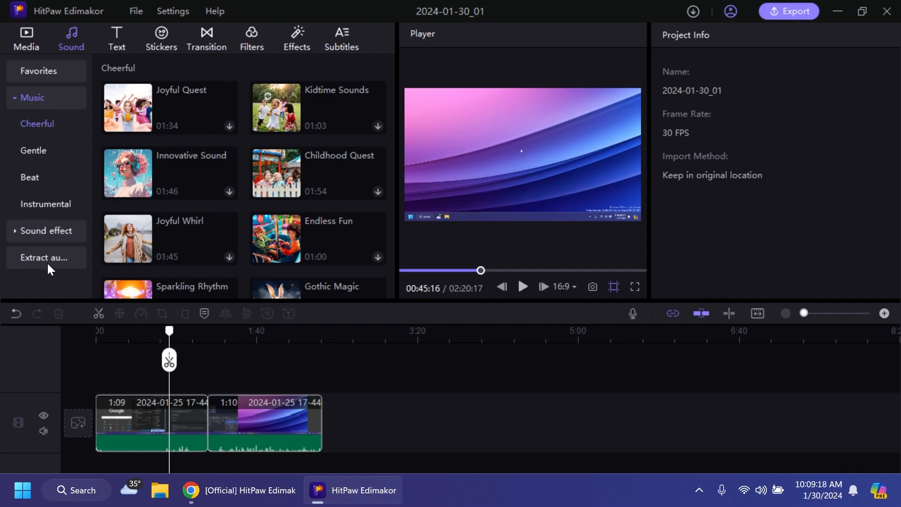
click(45, 257)
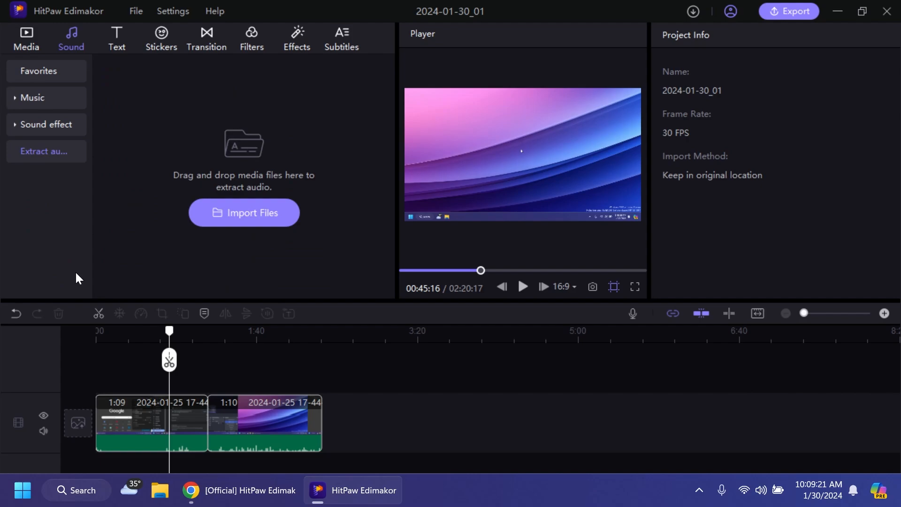
mouse_move(254, 278)
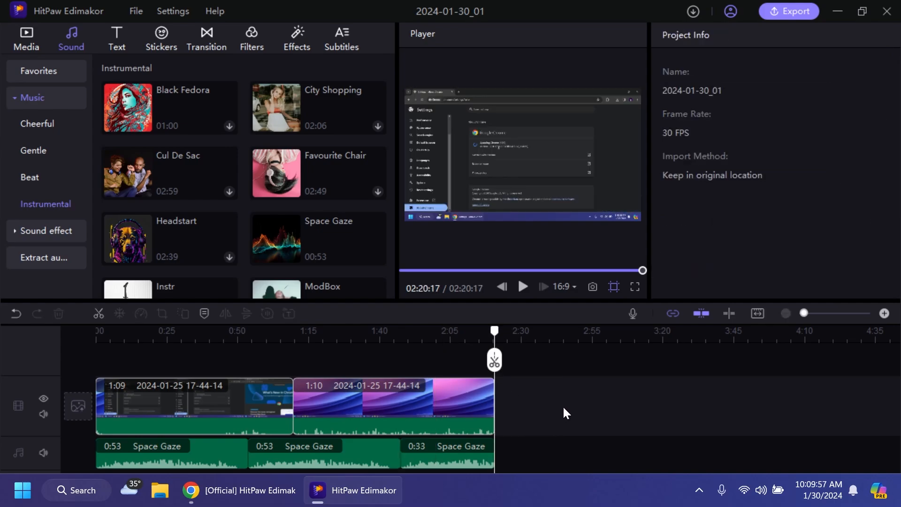
Lower the Volume slider on each Space Gaze music piece
click(171, 452)
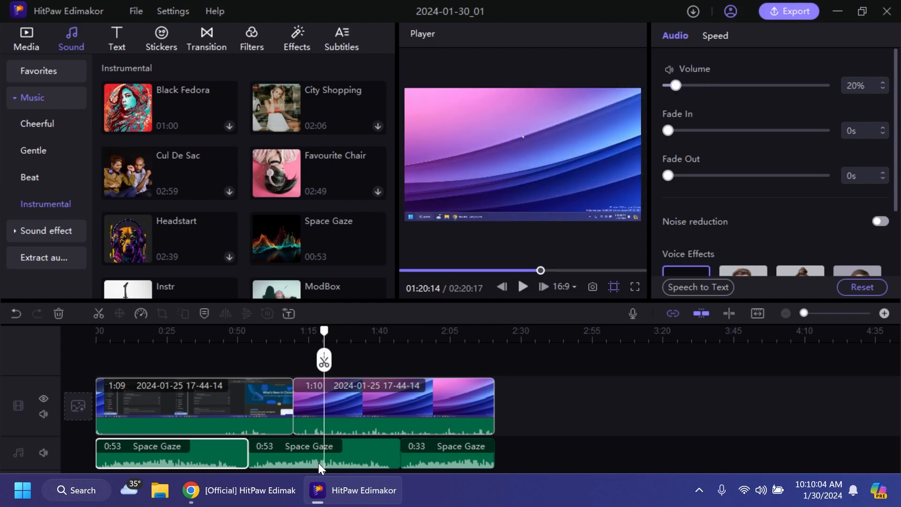
drag(675, 85, 678, 85)
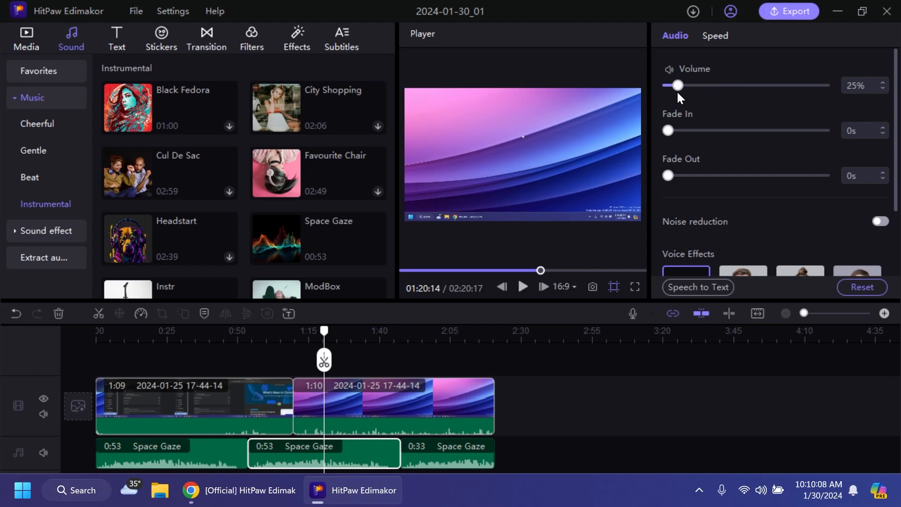
drag(678, 85, 675, 85)
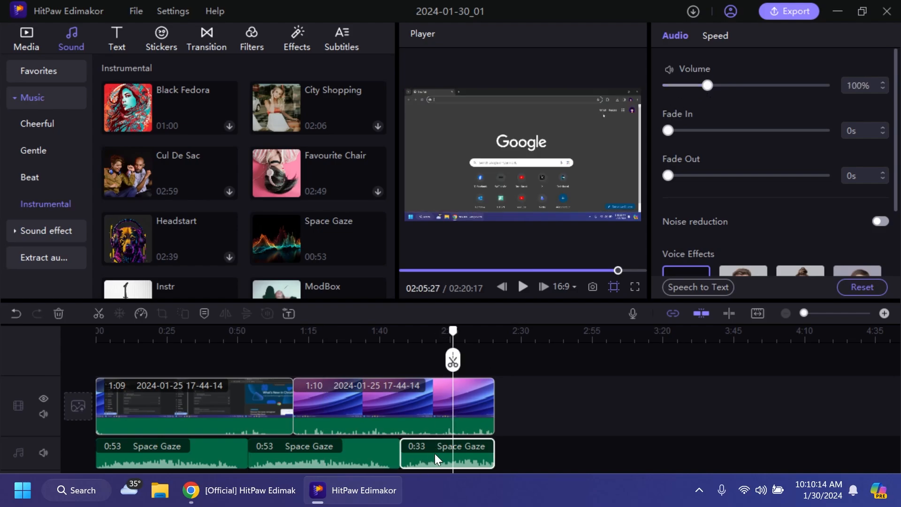
drag(709, 85, 676, 85)
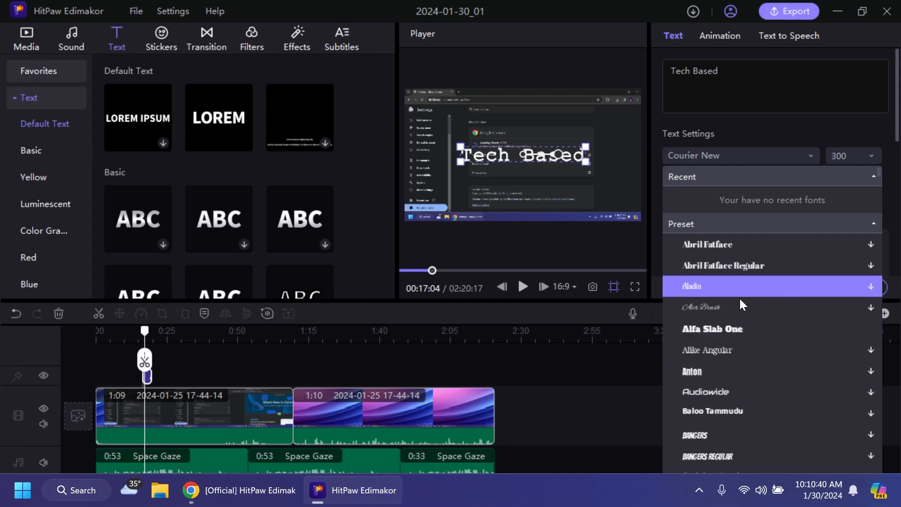
Set the Tech Based title to Alfa Slab One with the orange preset style
click(712, 328)
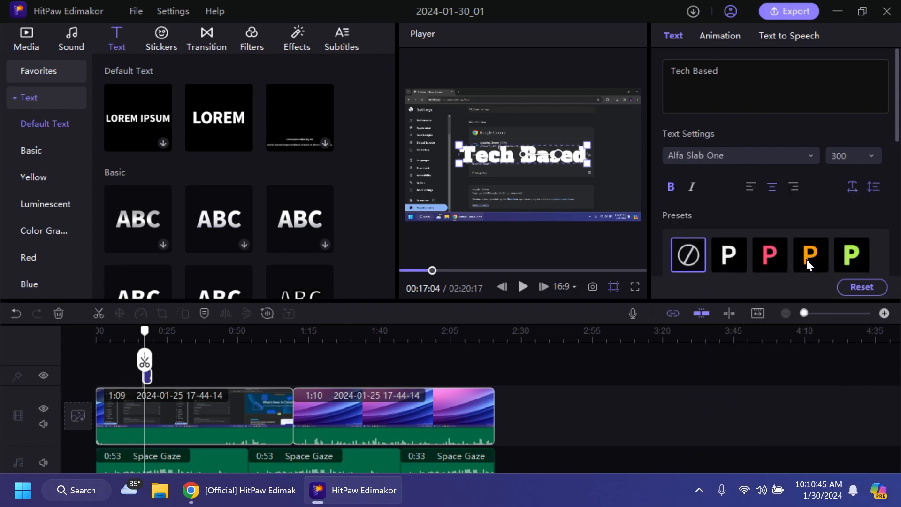
click(811, 256)
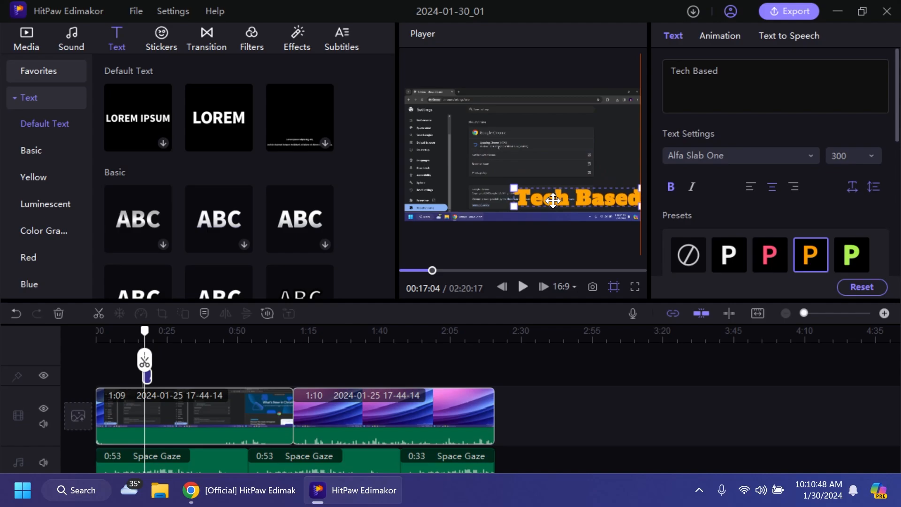
scroll(down, 3)
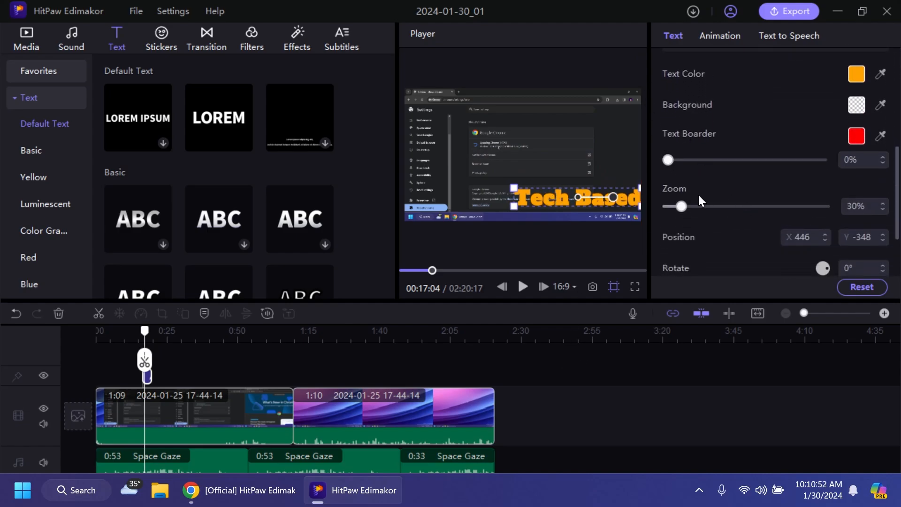
scroll(down, 3)
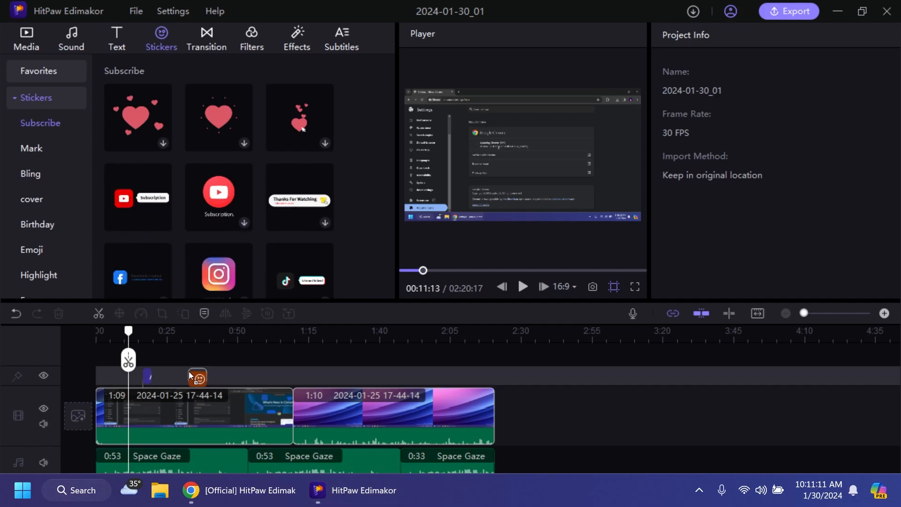
Select the newly added YouTube Subscription sticker on the timeline
click(197, 377)
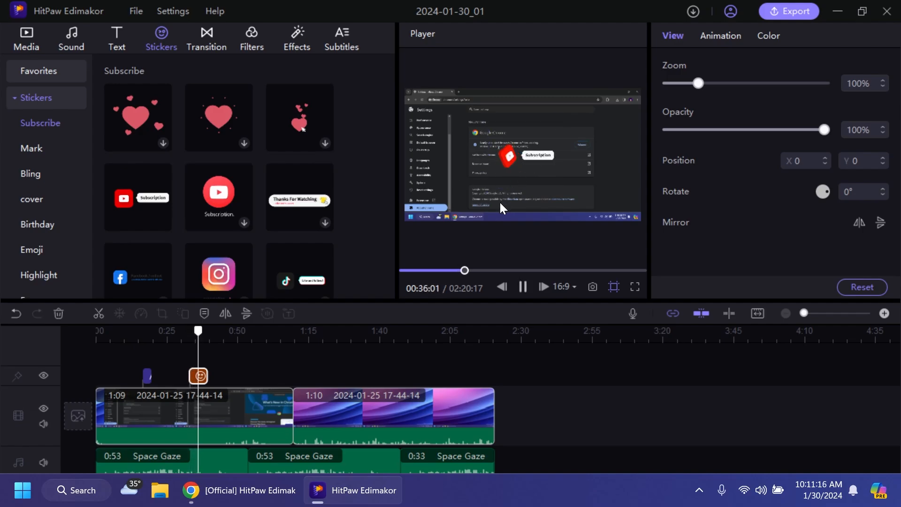
Bring up the Transition library to find the Zoom 4 slideshow transition
click(206, 39)
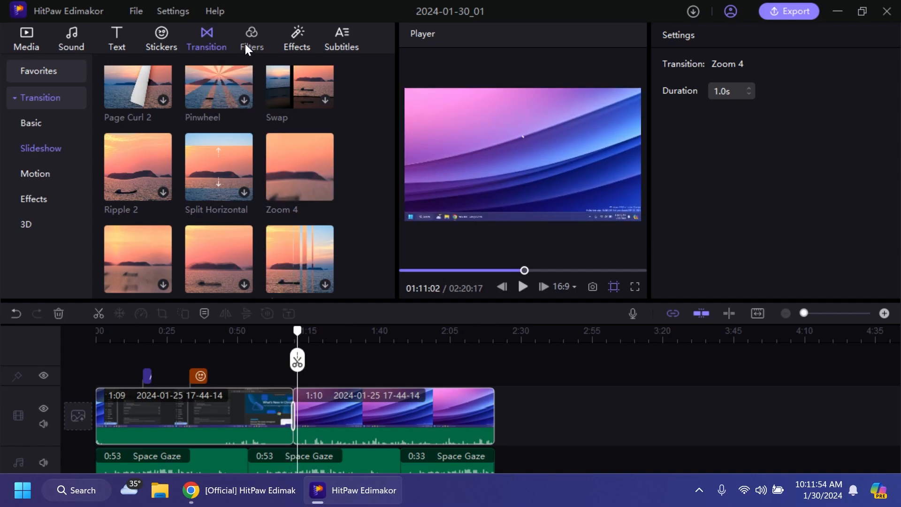
Bring up the Filters library with its Fresh presets
click(251, 39)
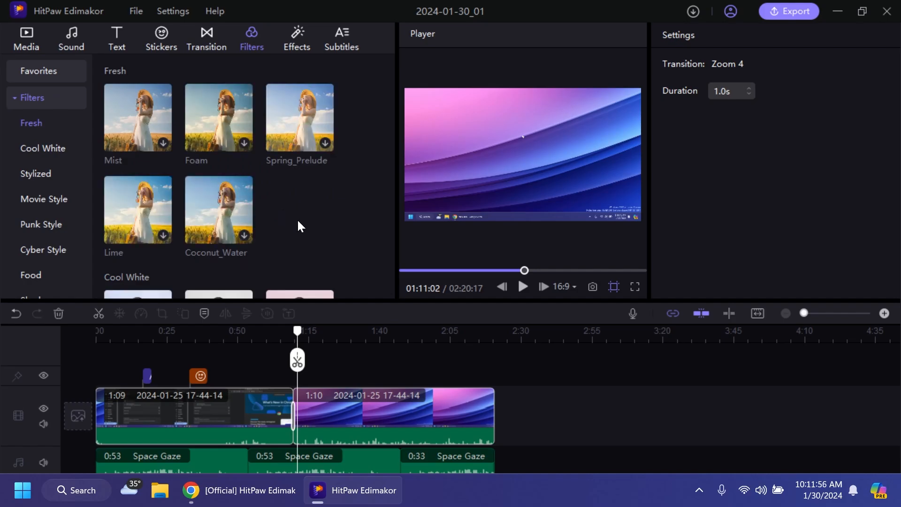
mouse_move(293, 182)
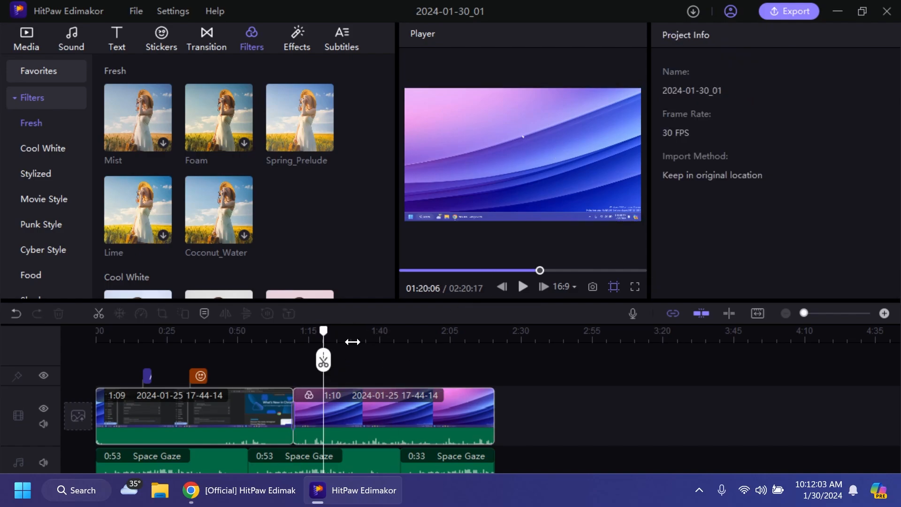
Apply the Vertical 6 split effect from the Effects Split category to the second clip
click(296, 38)
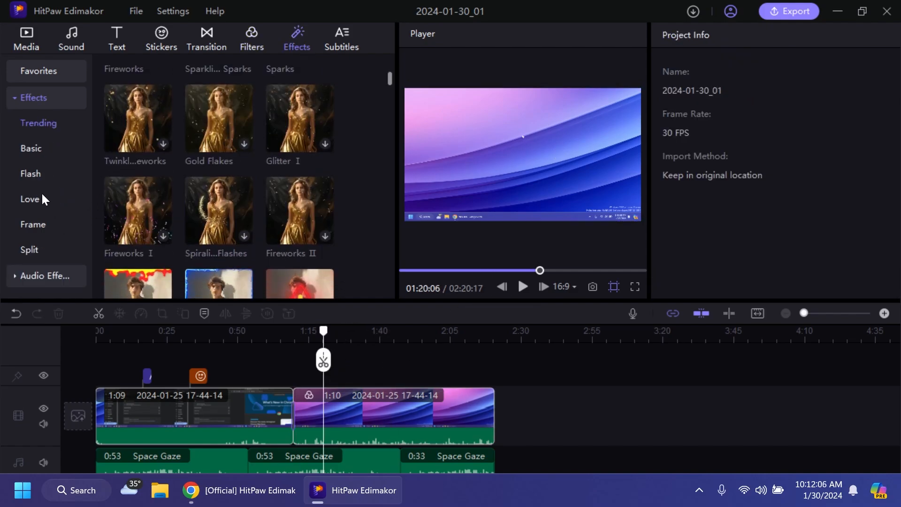
click(29, 249)
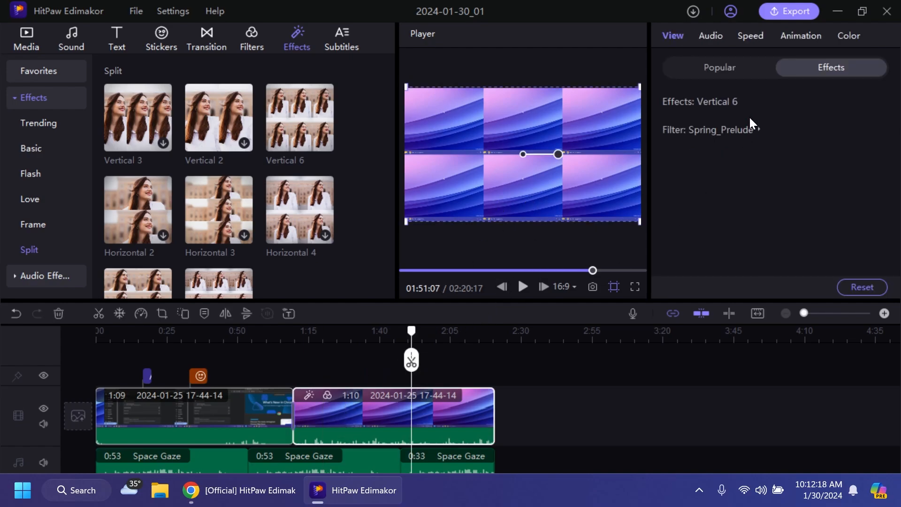
mouse_move(453, 120)
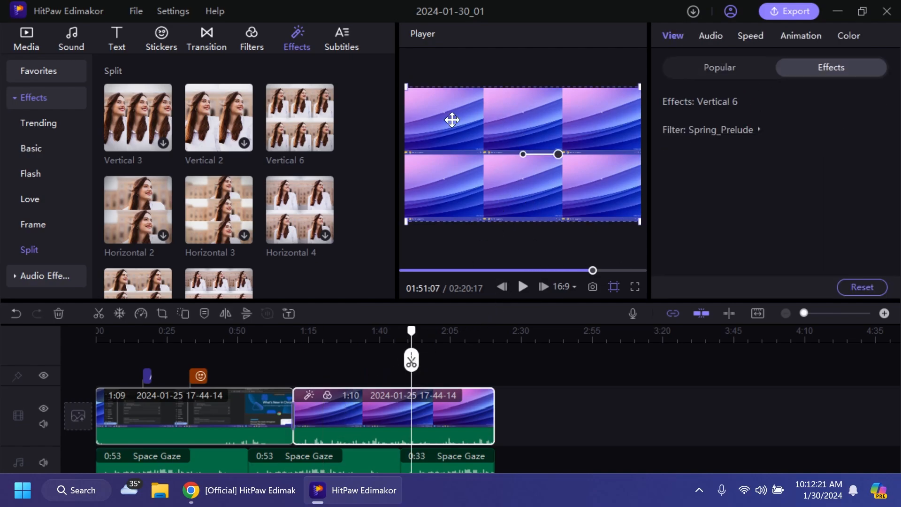
mouse_move(362, 183)
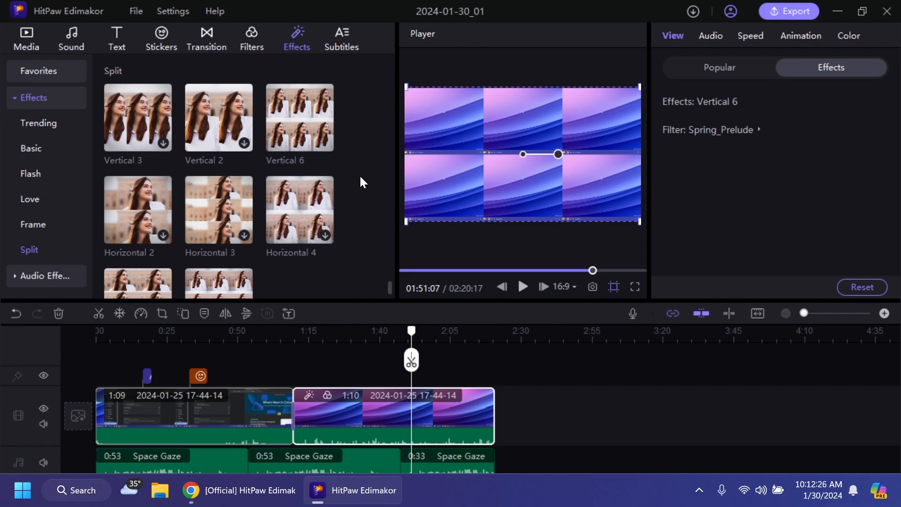
click(341, 38)
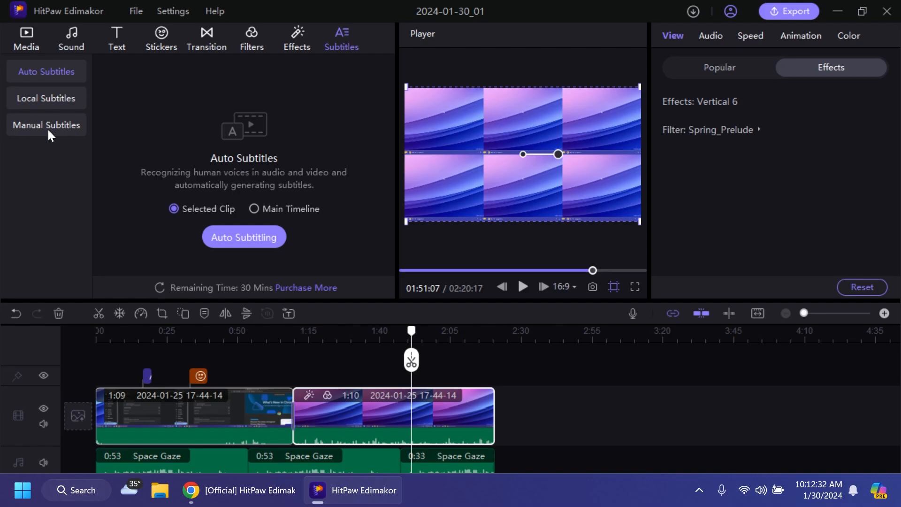
Generate automatic subtitles for the second clip and play the captioned preview
click(46, 97)
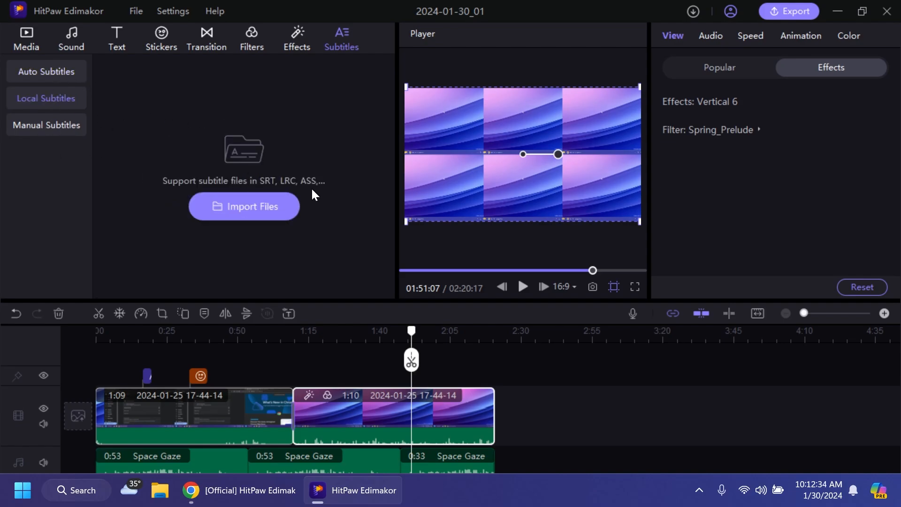
mouse_move(274, 195)
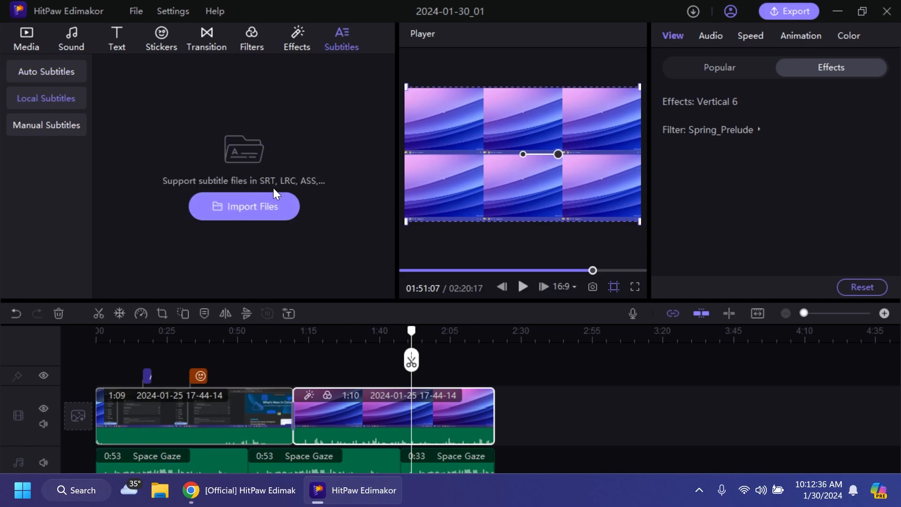
click(46, 125)
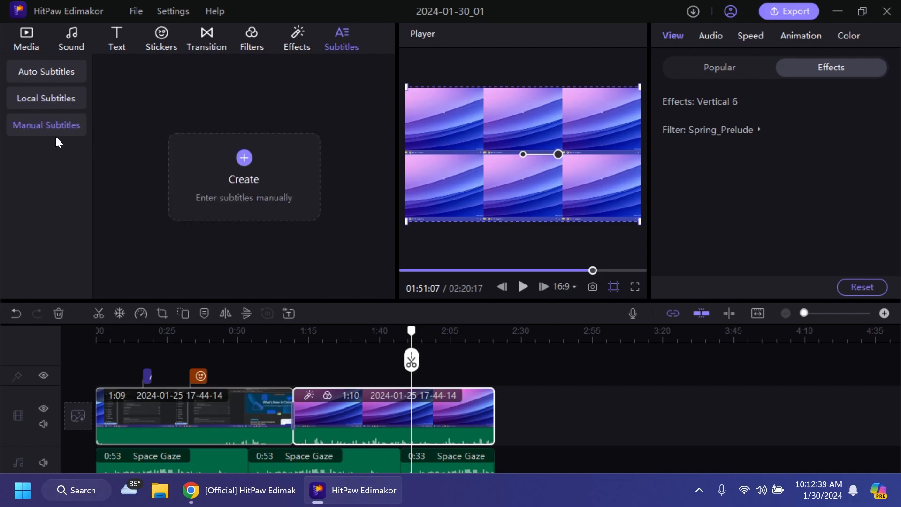
mouse_move(41, 72)
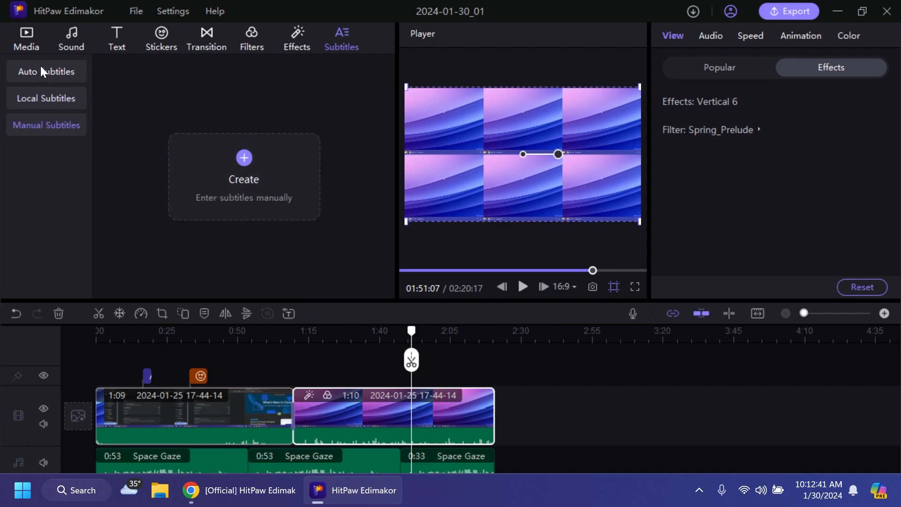
click(244, 236)
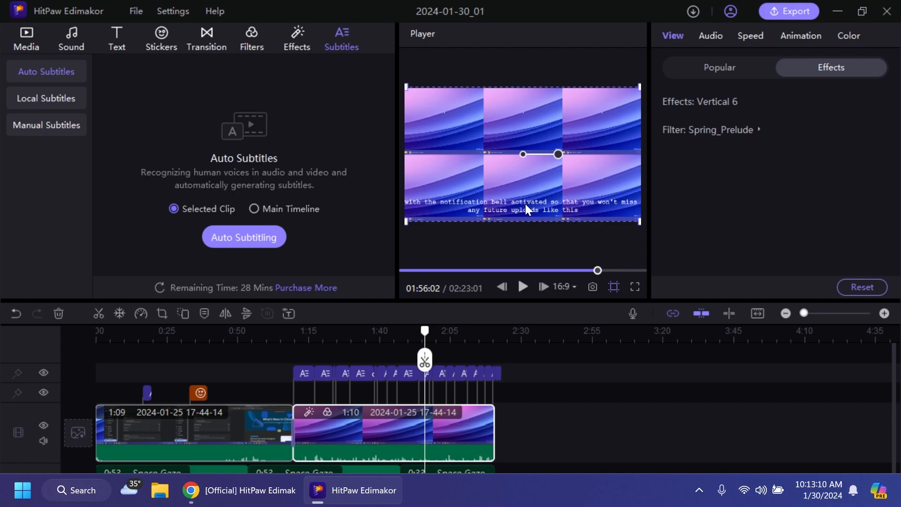
mouse_move(524, 208)
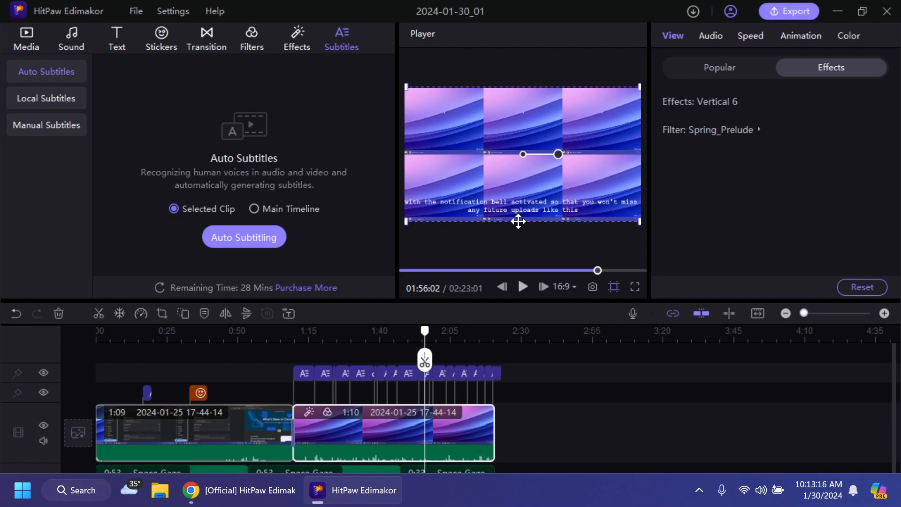
mouse_move(608, 210)
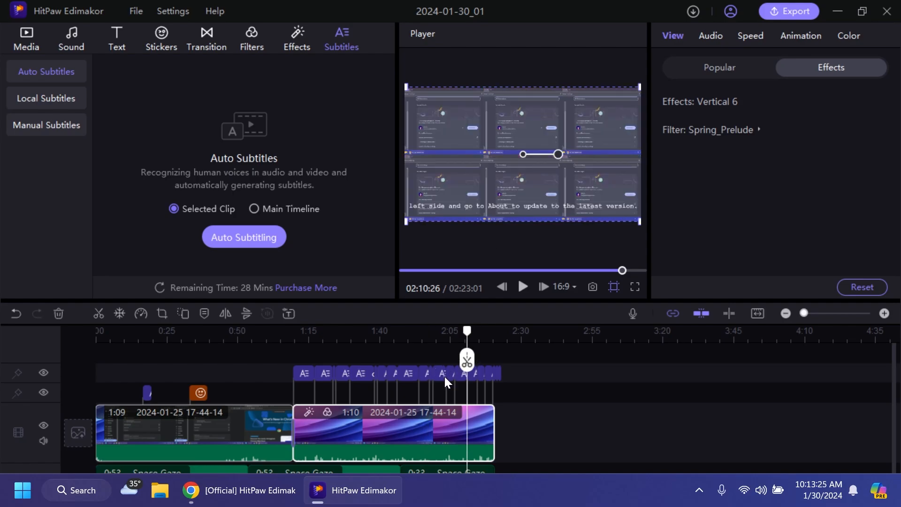
click(304, 331)
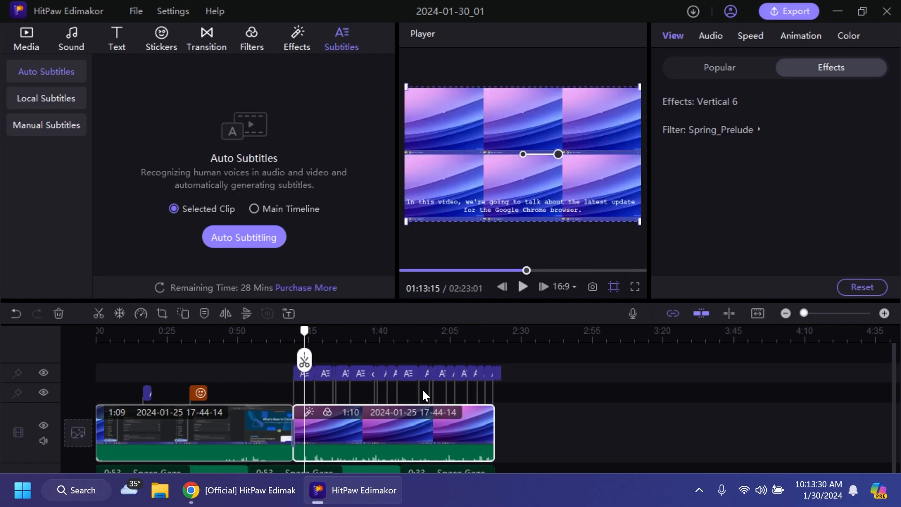
mouse_move(561, 350)
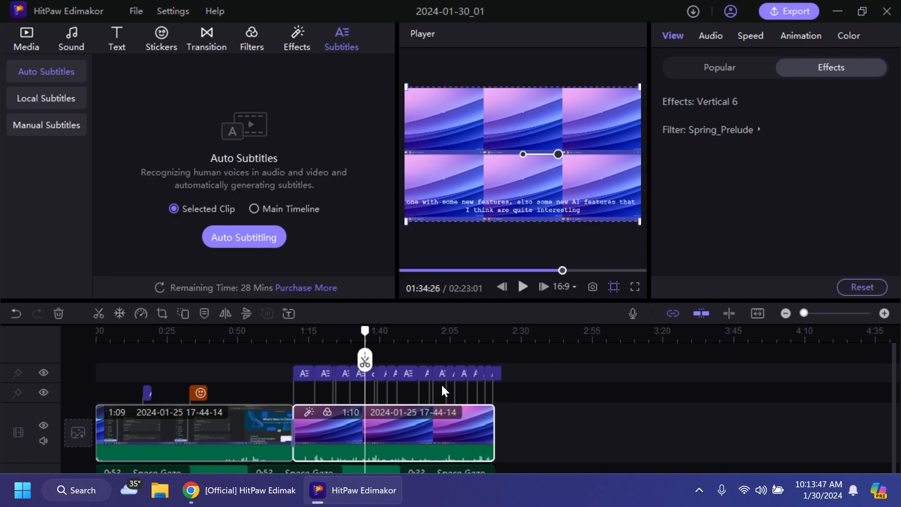
Raise the second clip's uniform speed to 1.5x, shortening it to 47 seconds
click(750, 36)
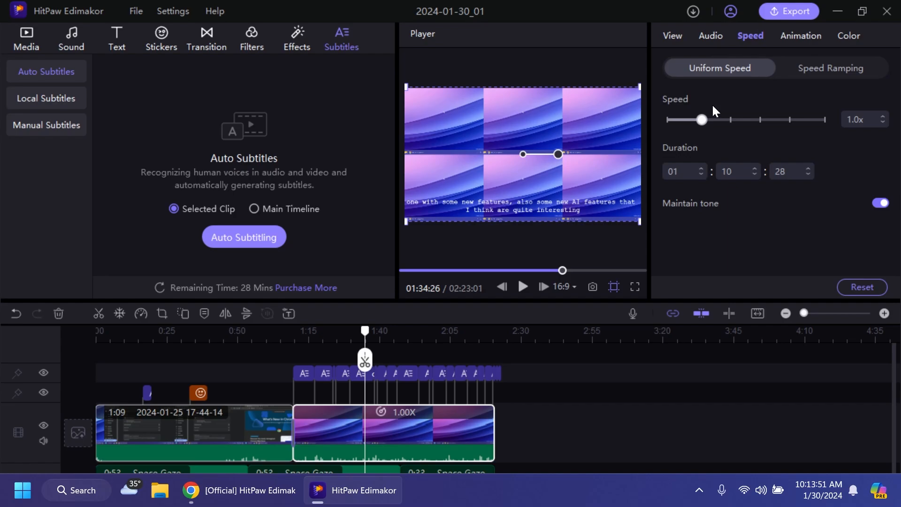
drag(701, 120, 716, 119)
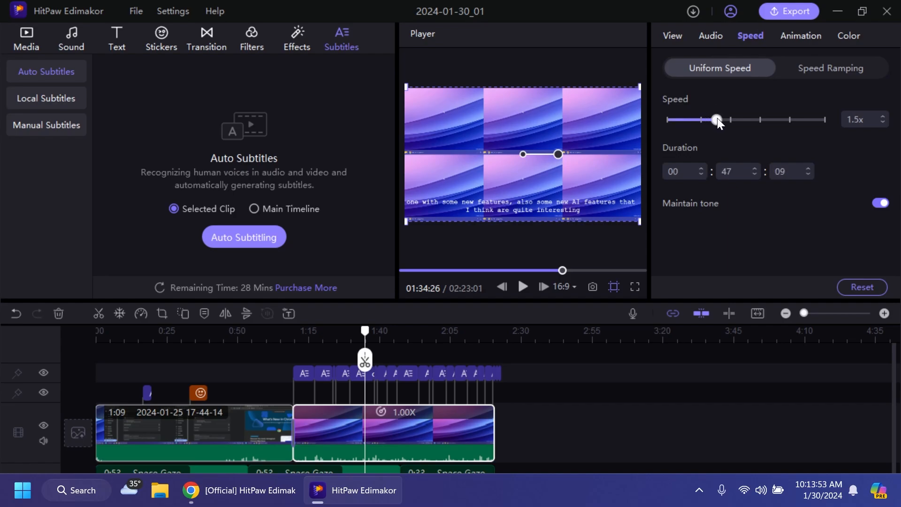
drag(717, 120, 717, 119)
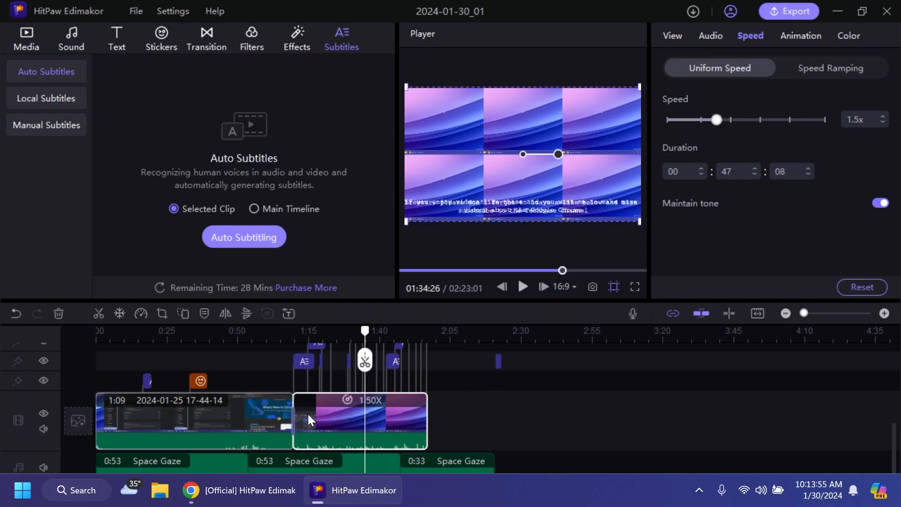
click(800, 36)
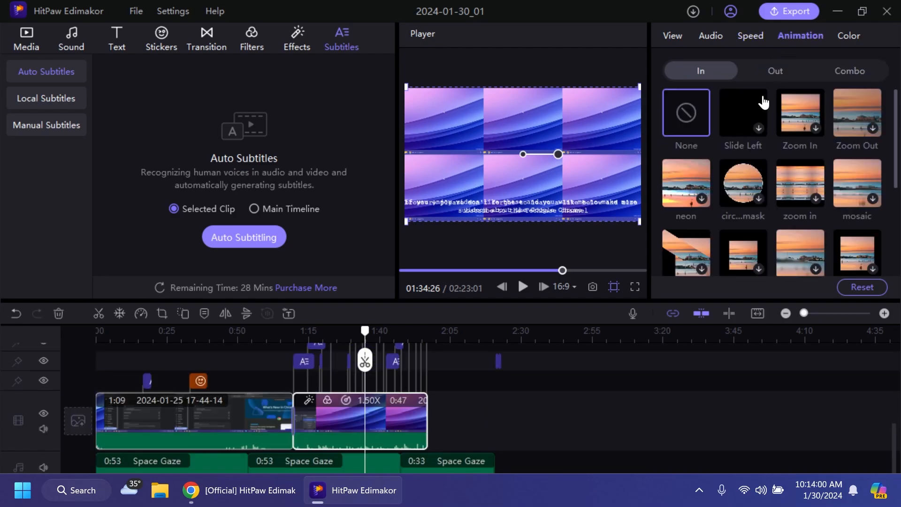
scroll(down, 3)
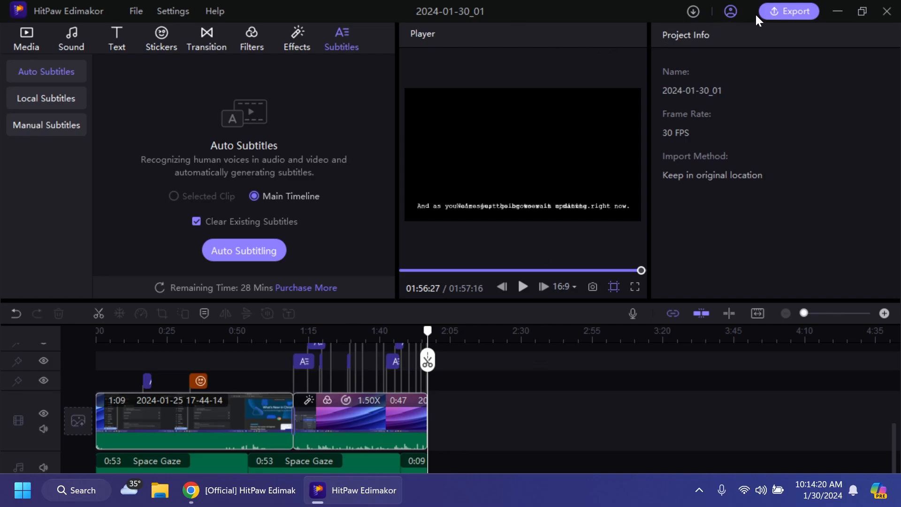
Set export to Desktop with Higher bit rate and 60 fps, then select the YouTube preset
click(796, 10)
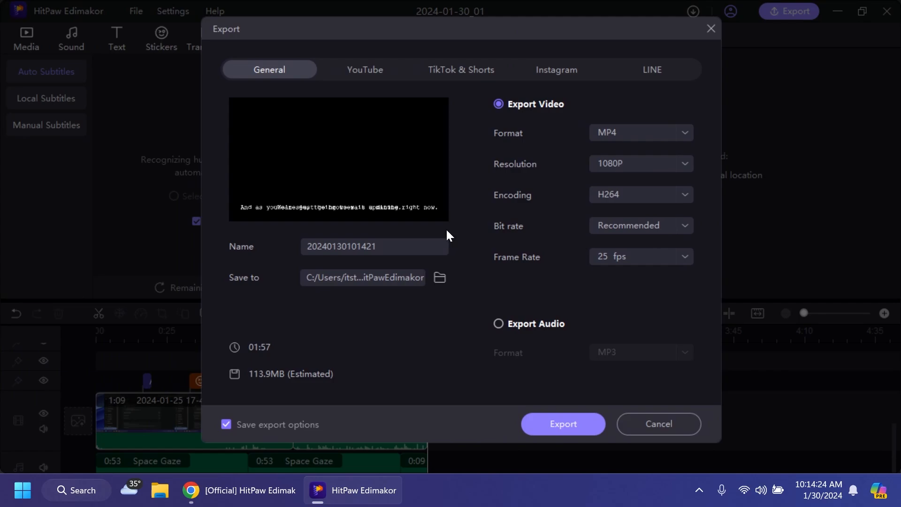
mouse_move(331, 216)
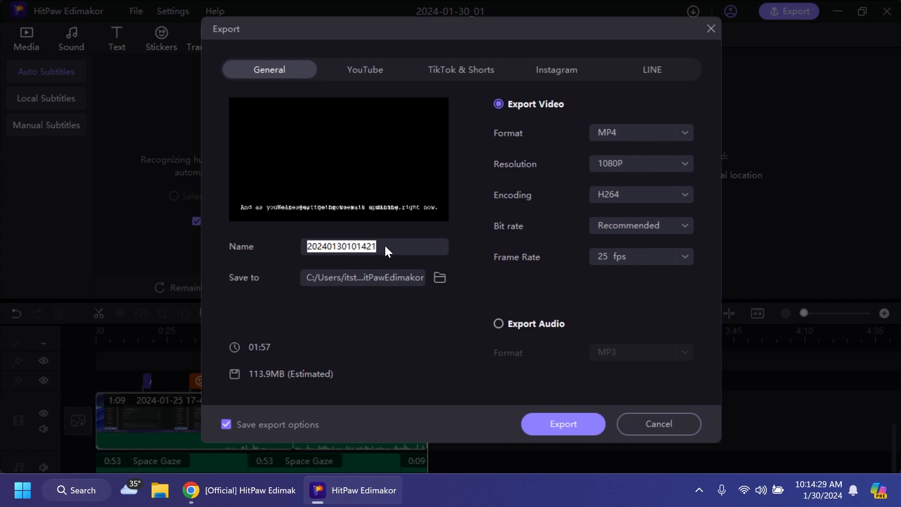
click(440, 276)
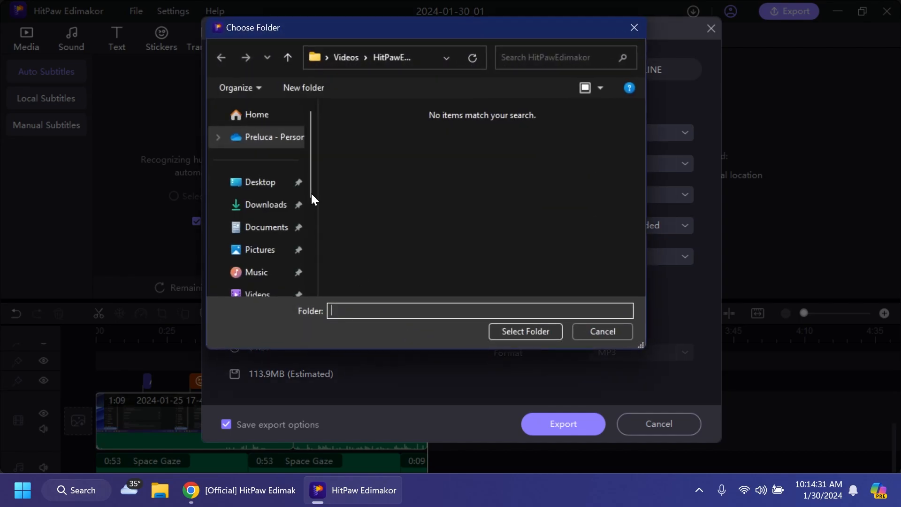
click(602, 331)
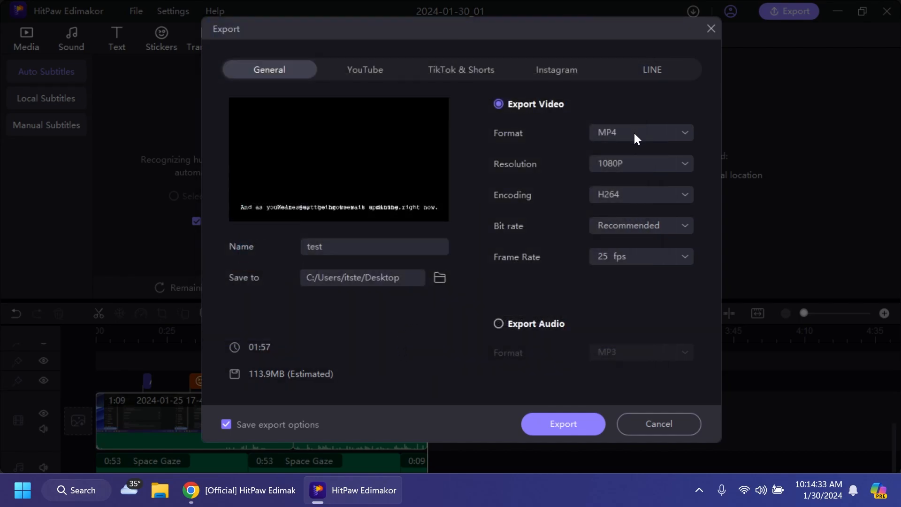
mouse_move(610, 202)
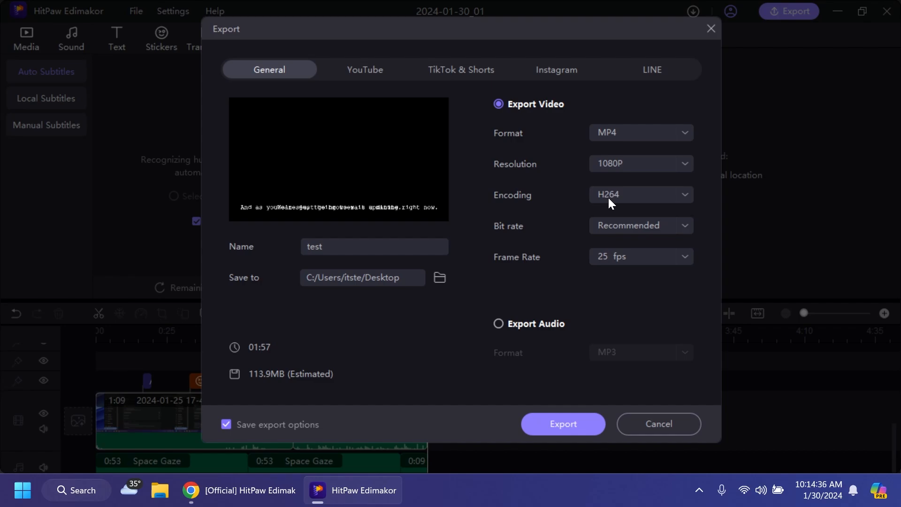
click(639, 225)
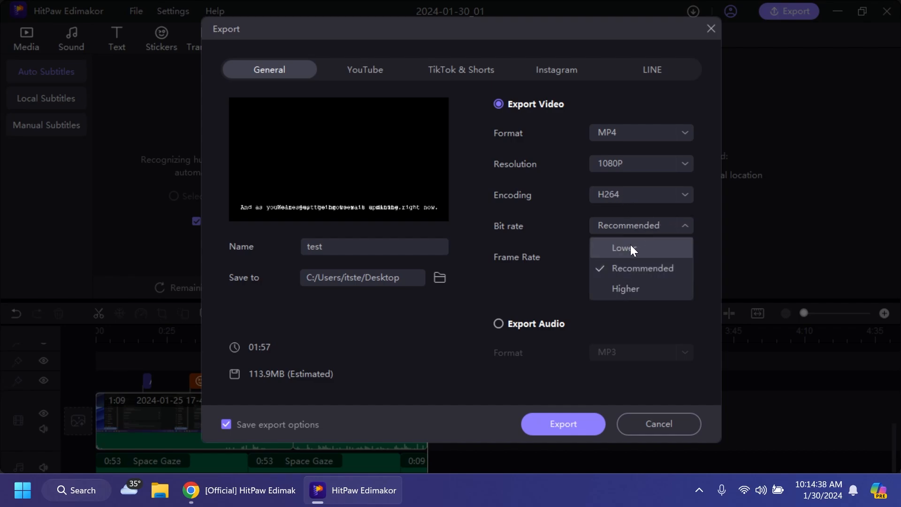
click(625, 289)
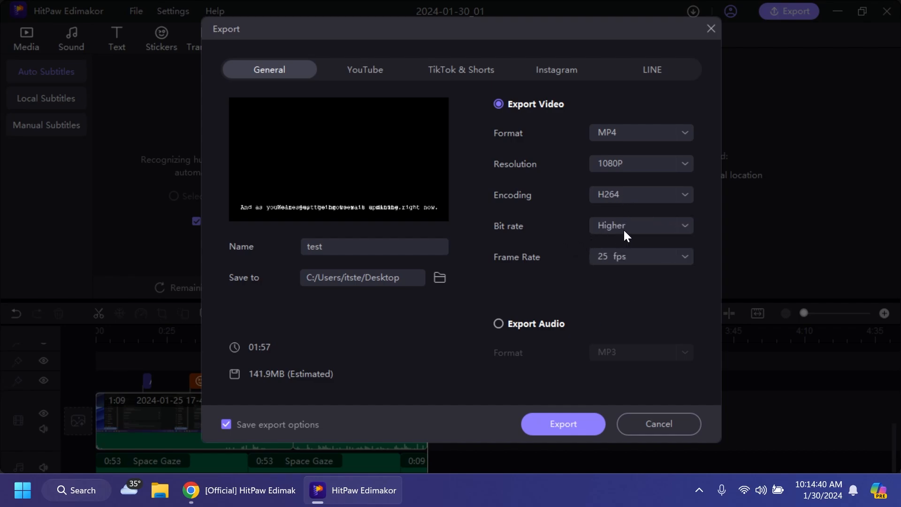
mouse_move(624, 238)
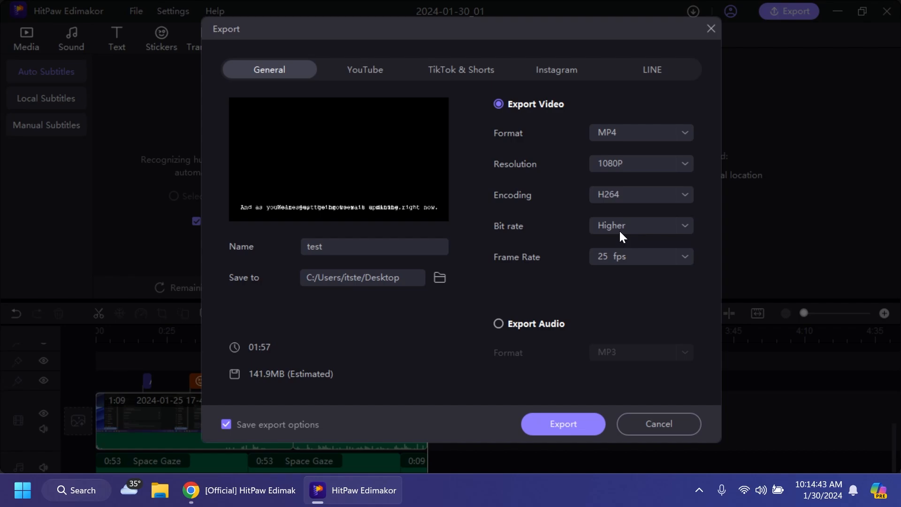
click(640, 256)
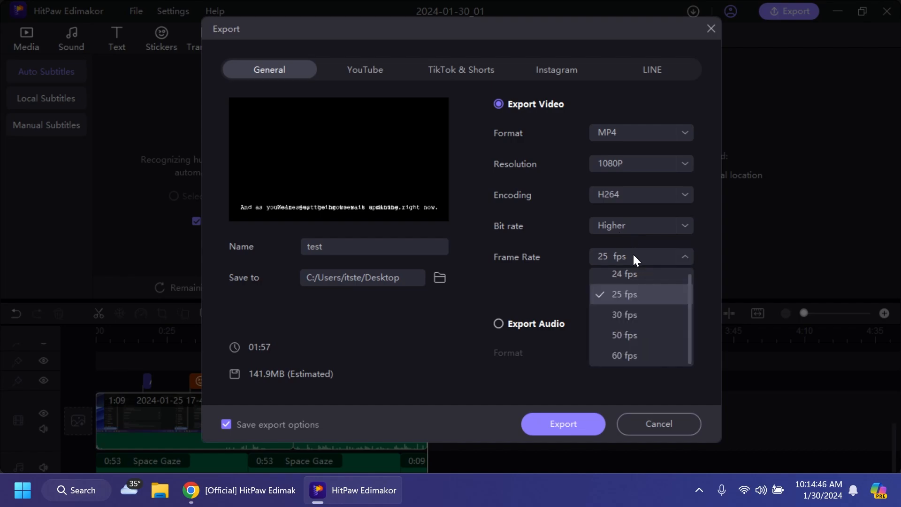
click(625, 355)
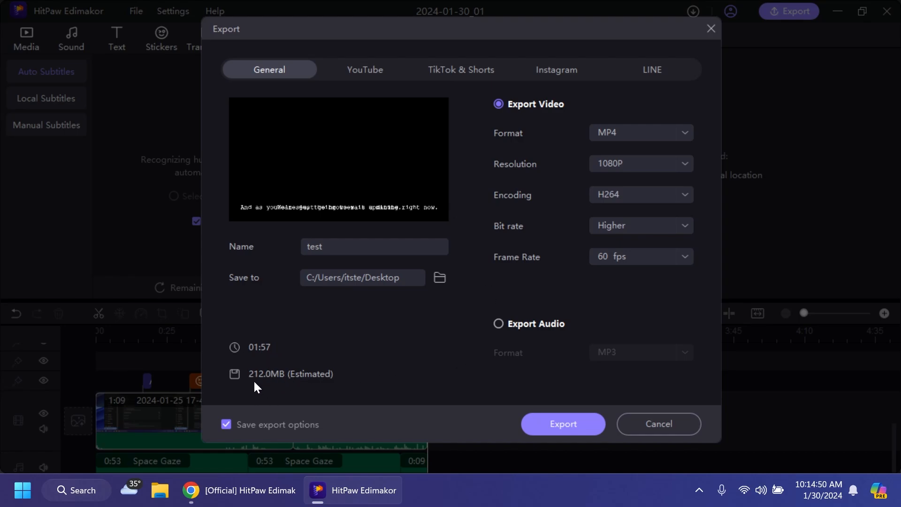
mouse_move(517, 333)
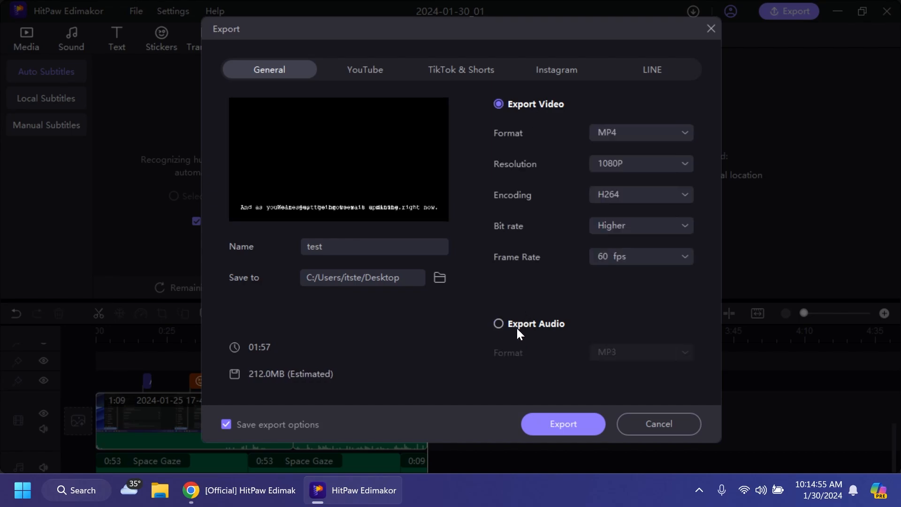
click(365, 70)
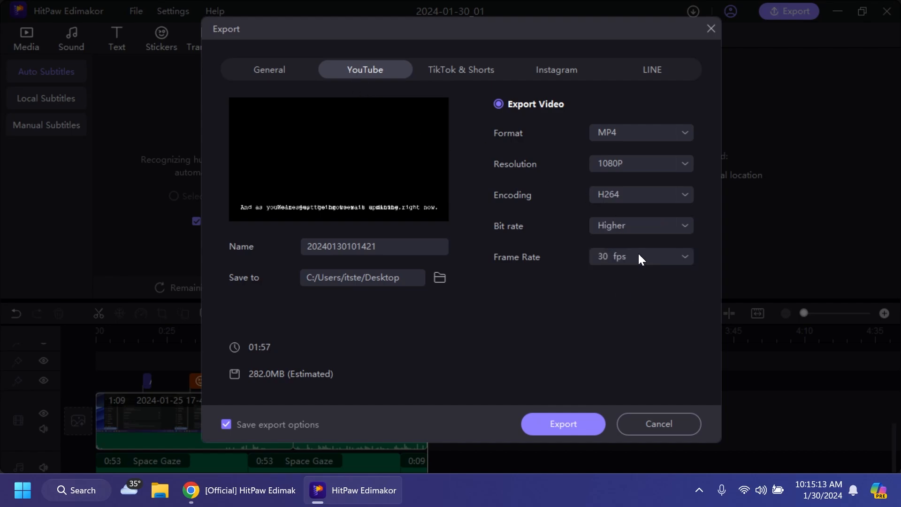
Set the YouTube export to 60 fps, name it 'test', and start the export
click(640, 256)
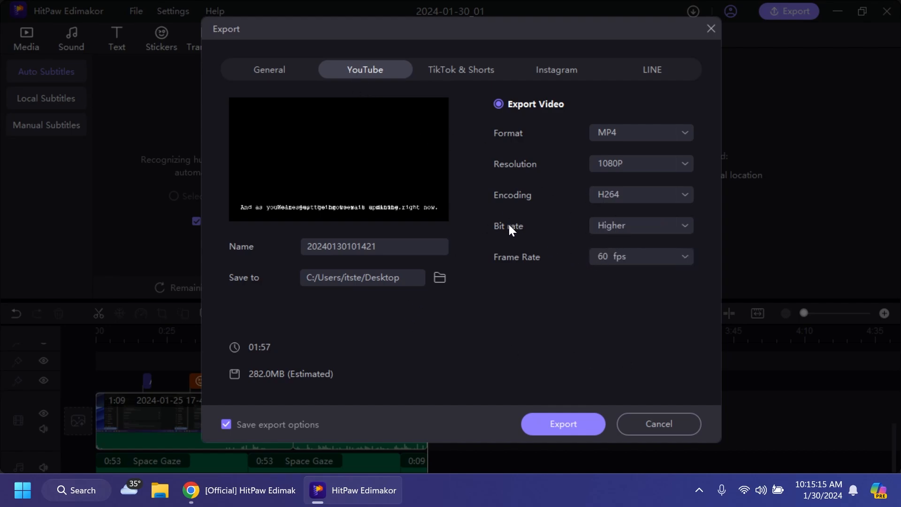
mouse_move(262, 389)
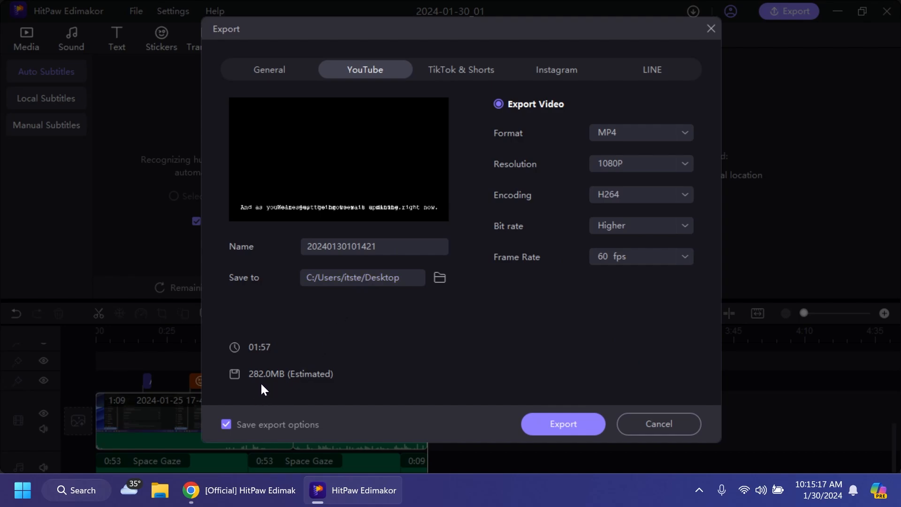
text(test)
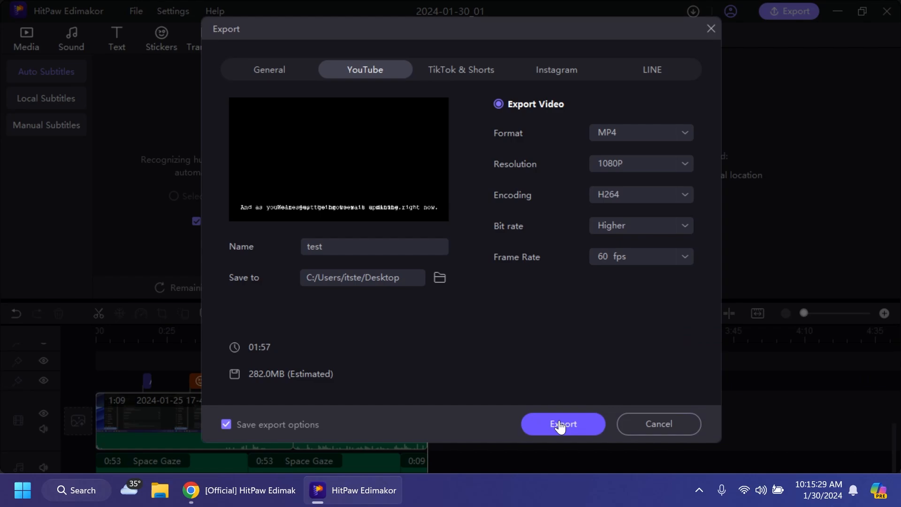
click(562, 424)
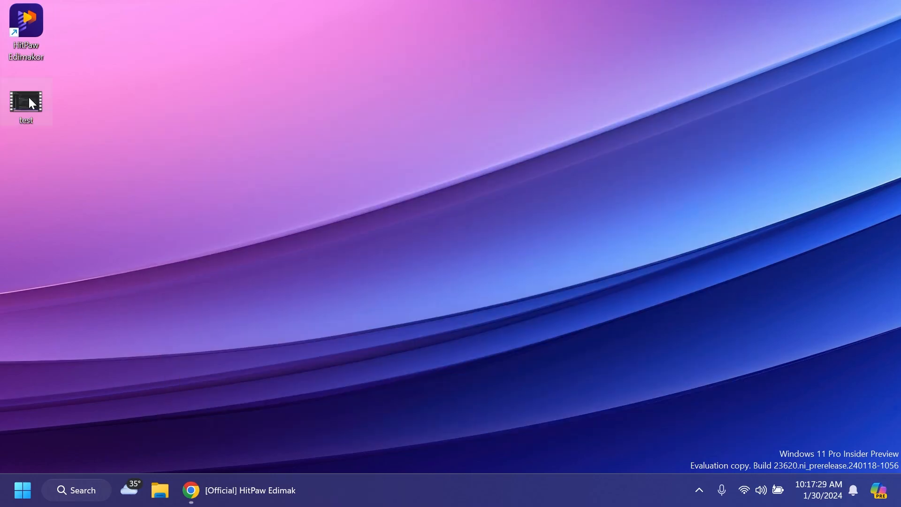
Play the desktop 'test' video in Media Player, skip ahead, then close it
double_click(26, 100)
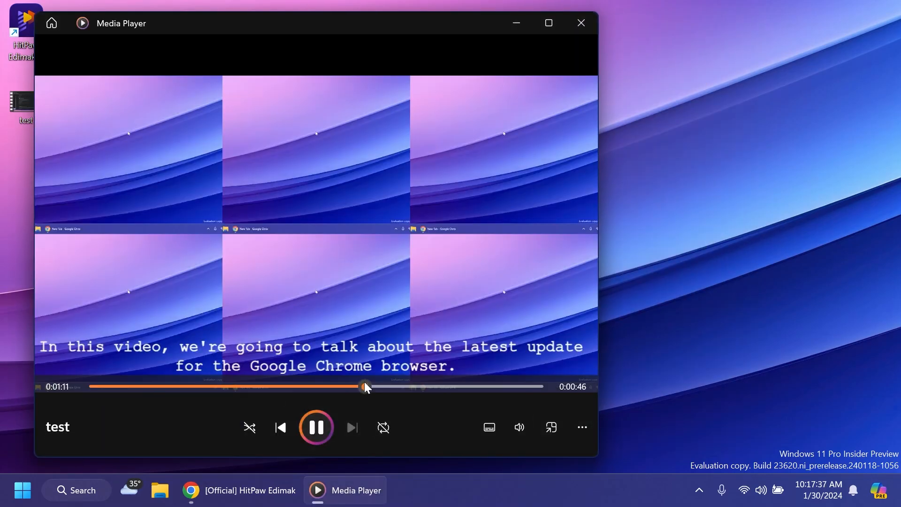
drag(366, 386, 420, 386)
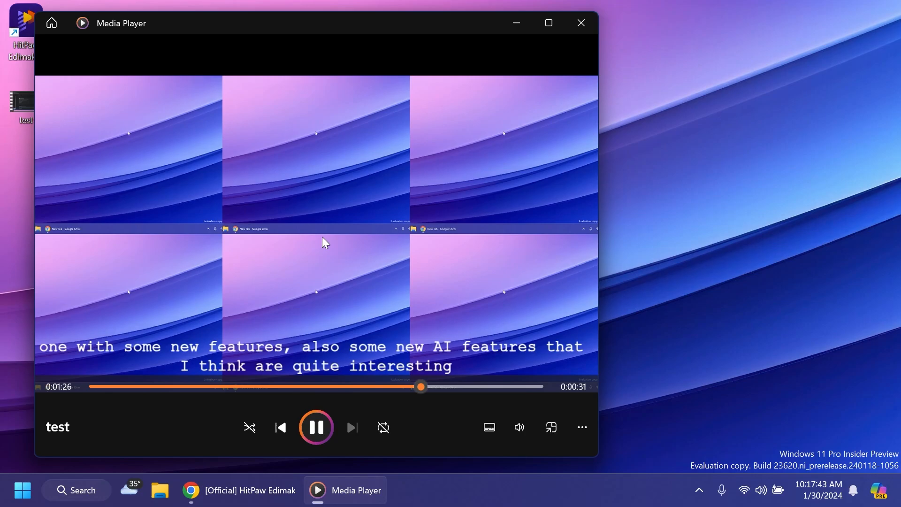
click(238, 490)
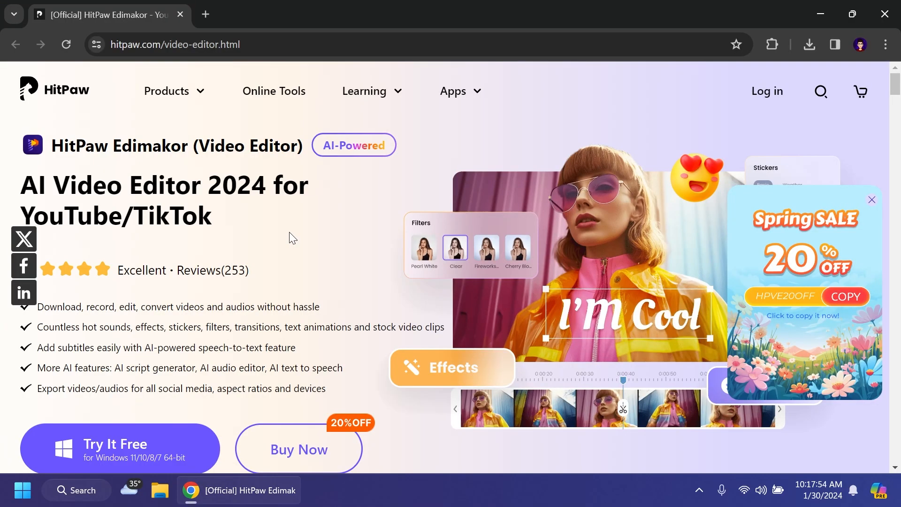
mouse_move(281, 240)
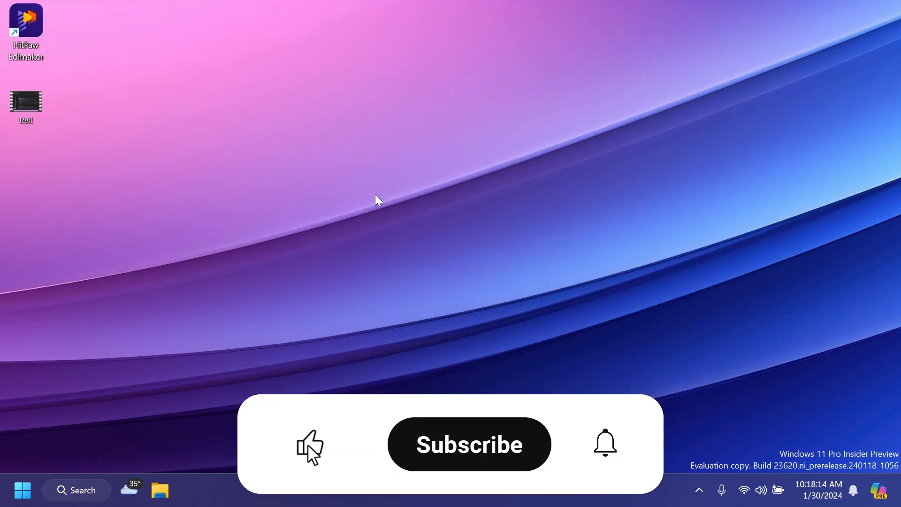
click(468, 444)
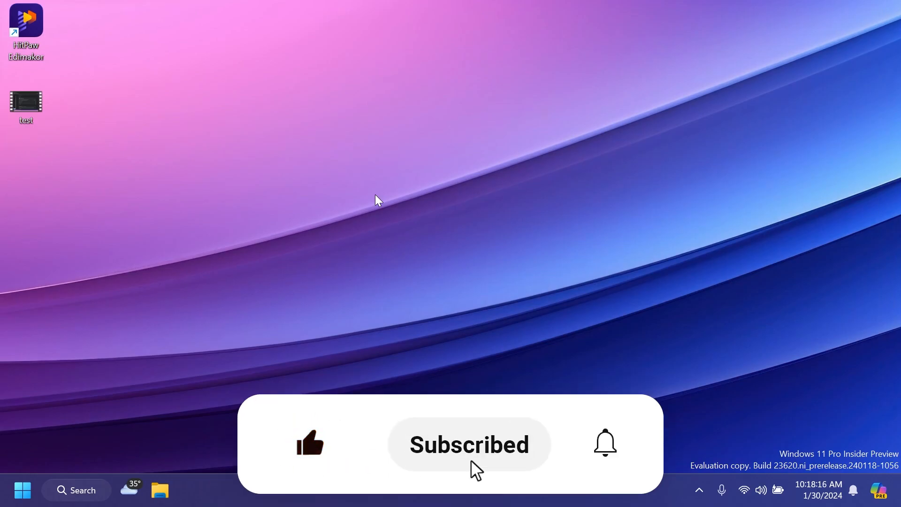